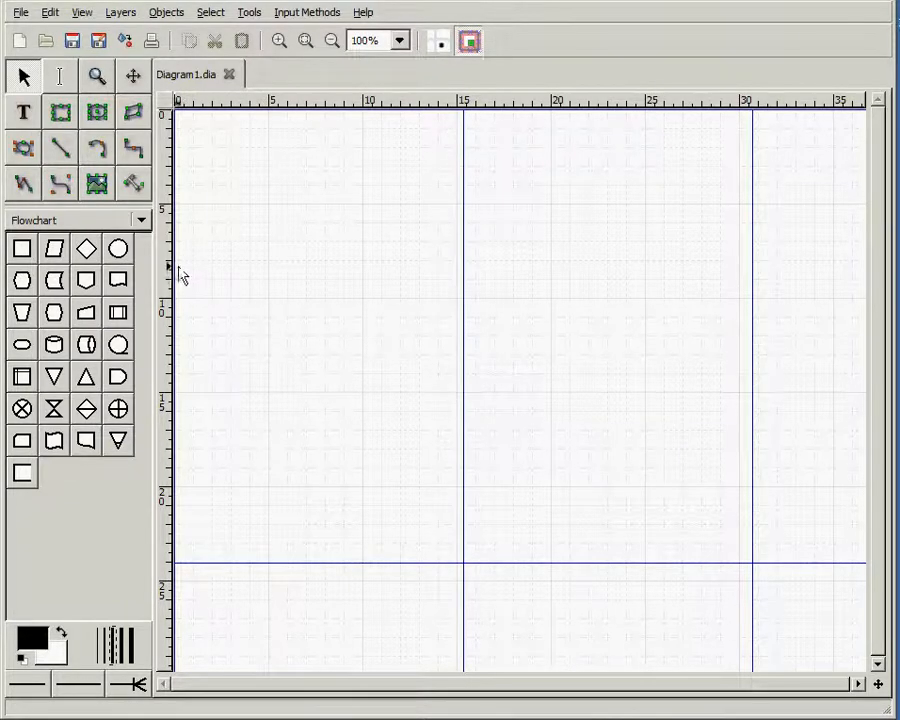
Replace the Flowchart shape sheet with the Database sheet from Other sheets.
click(140, 219)
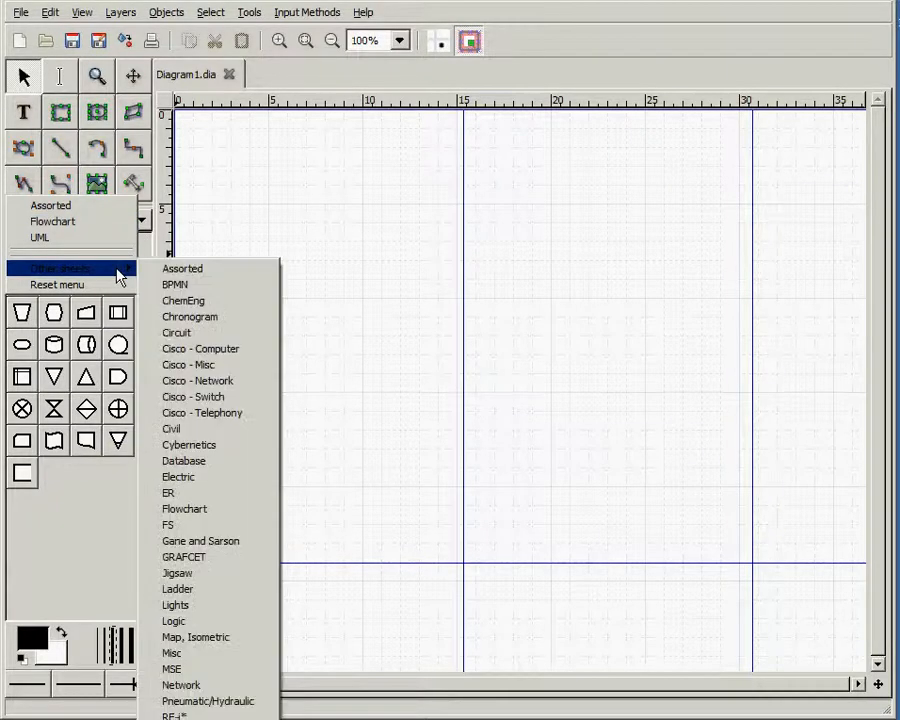
click(183, 460)
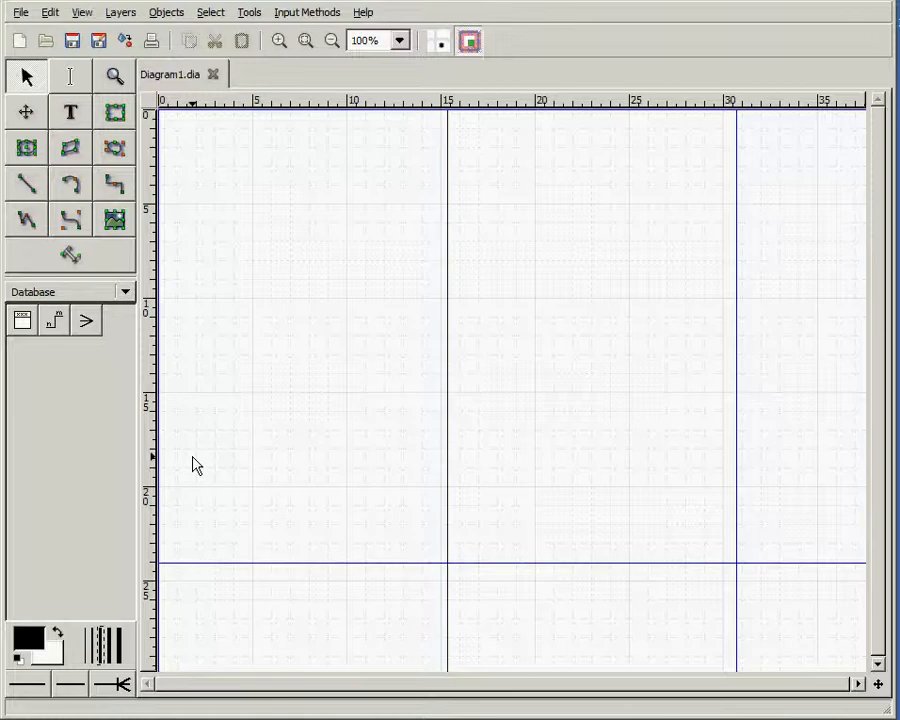
mouse_move(194, 447)
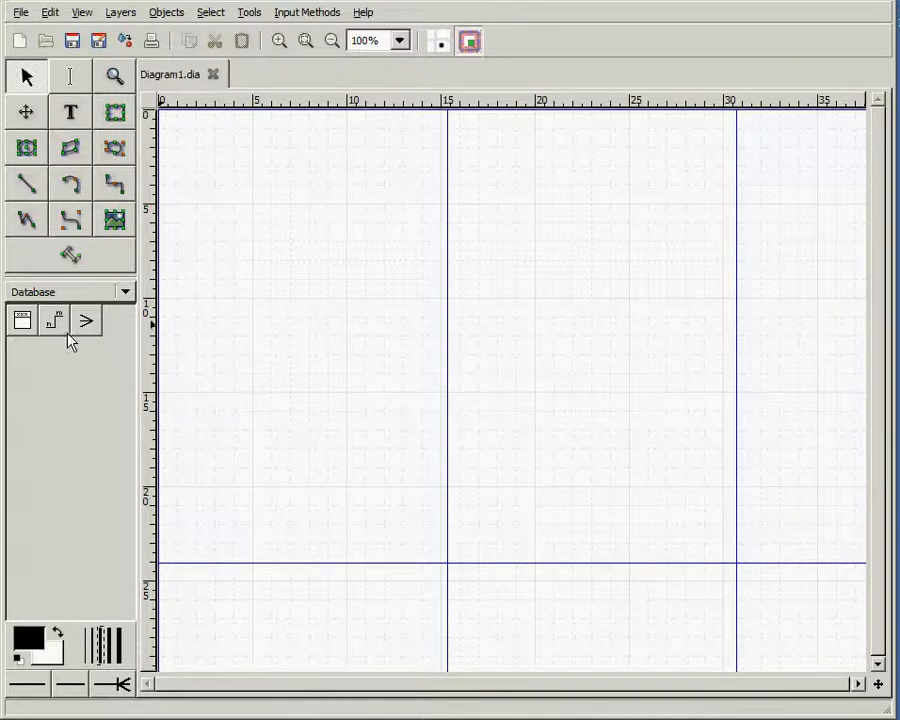
Place a new table, name it Contact, and enable bold primary keys.
click(291, 281)
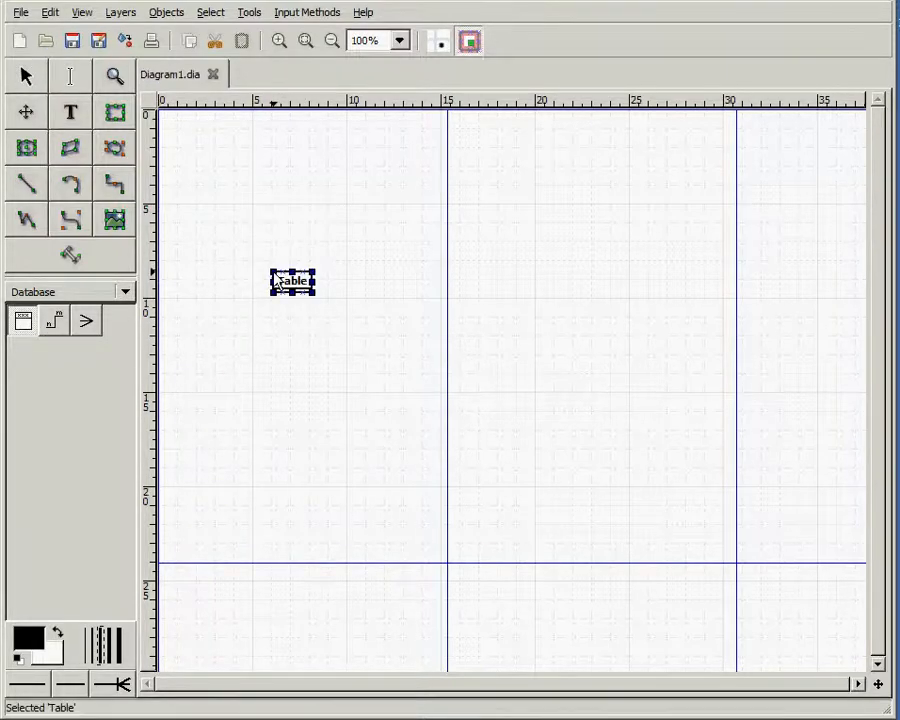
double_click(291, 281)
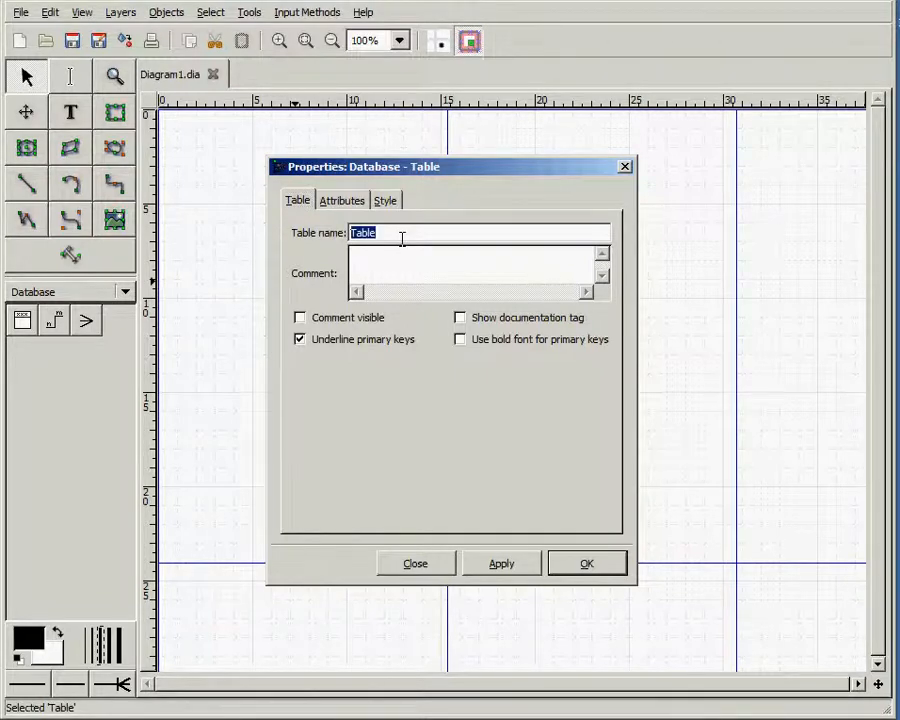
text(Contact)
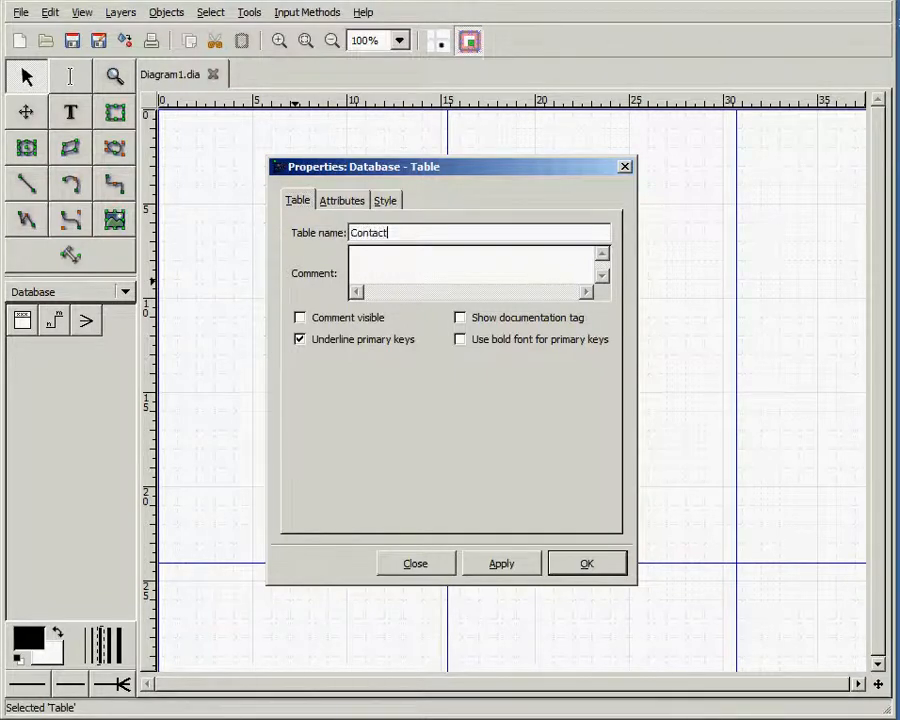
click(459, 339)
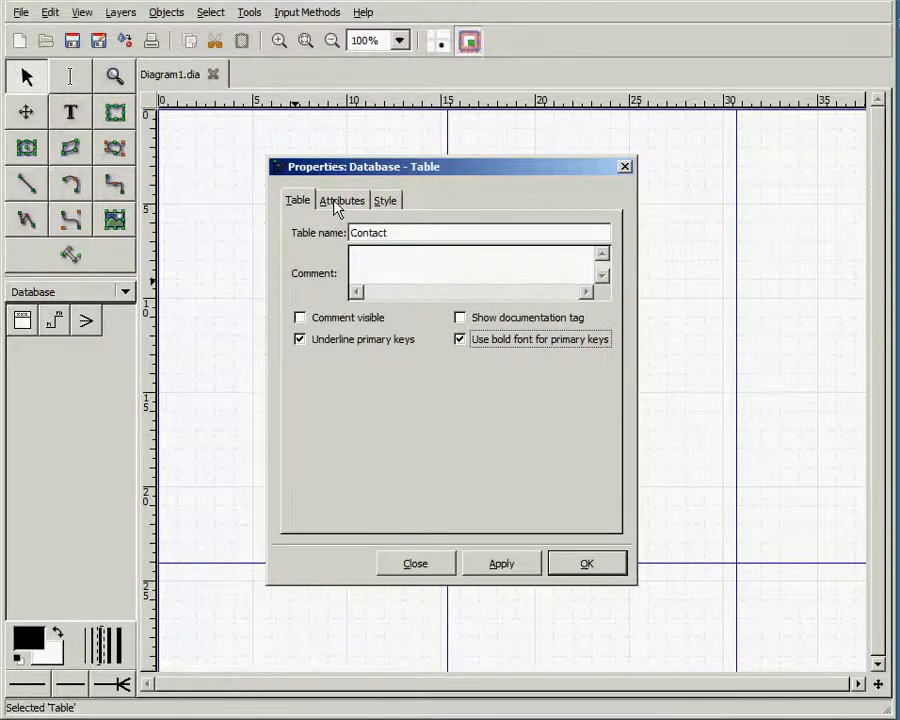
Add attributes ContactID, ContactFName and ContactLname to Contact and confirm.
click(342, 200)
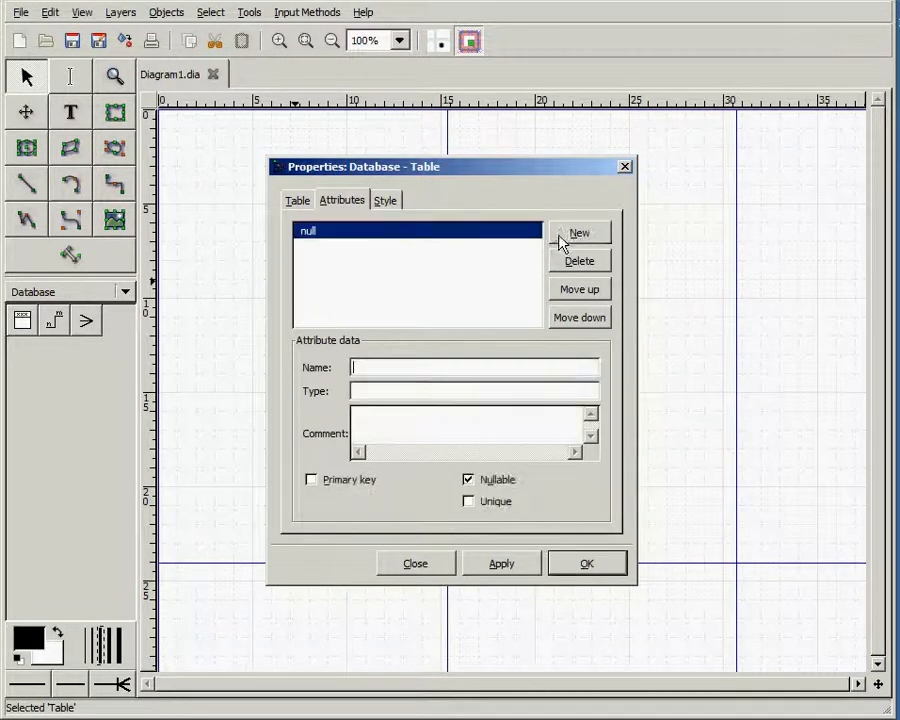
text(ContactID)
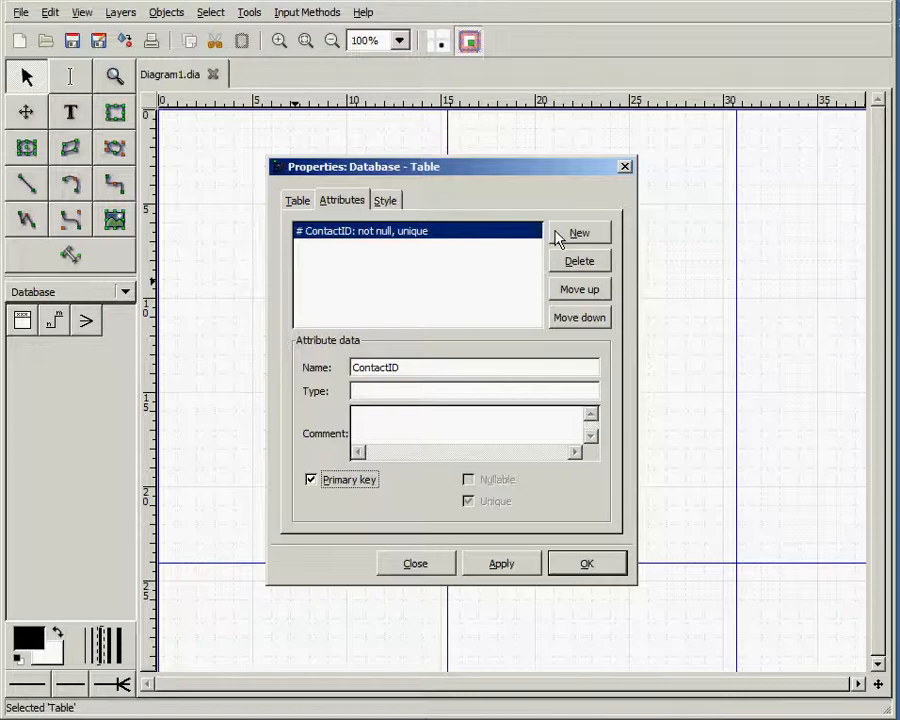
click(579, 232)
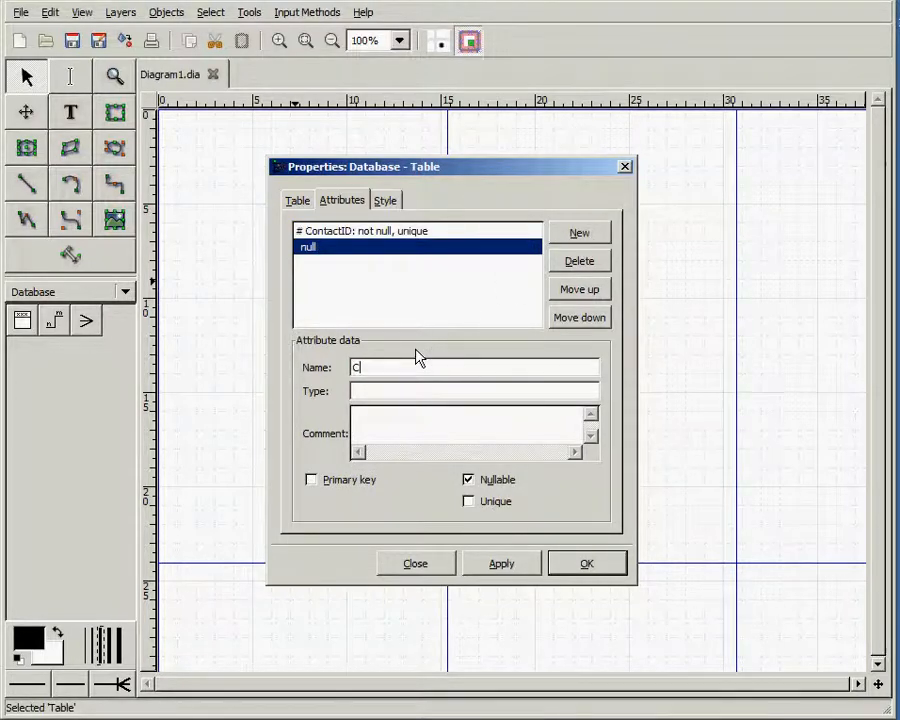
text(ontactFName)
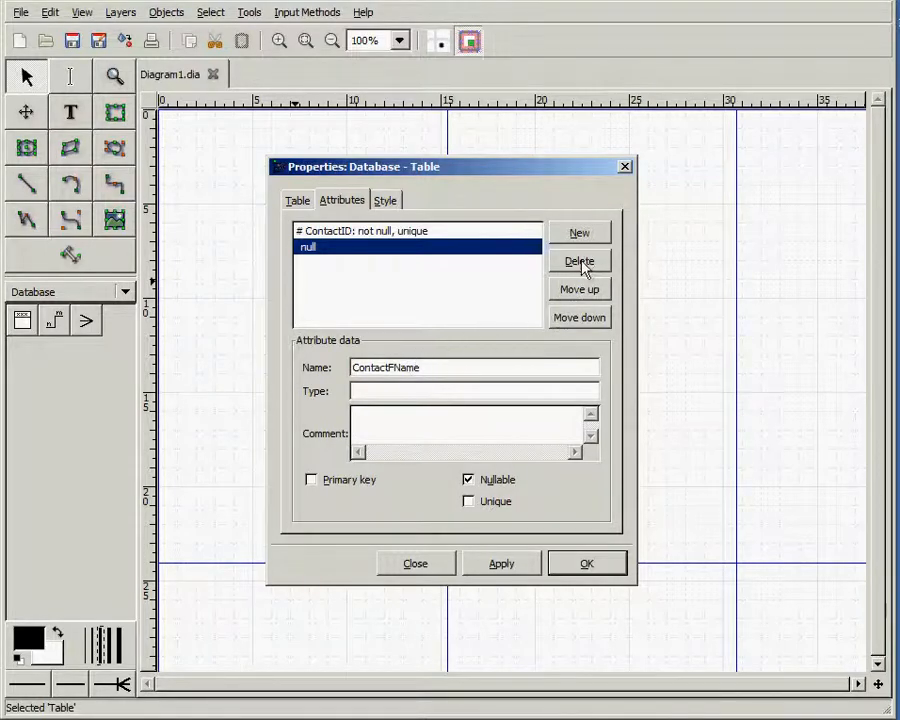
click(579, 232)
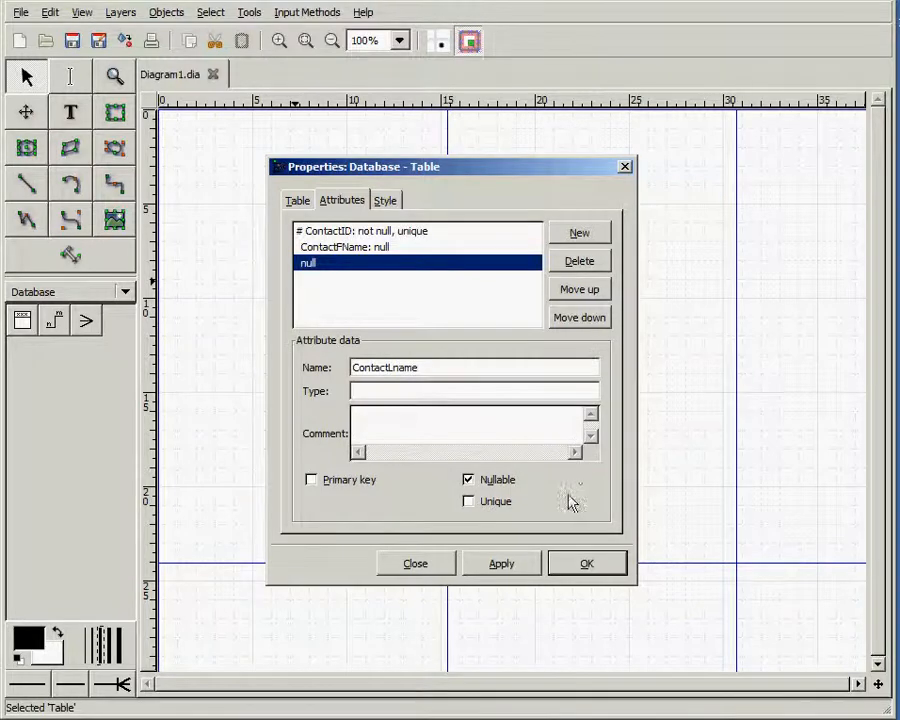
click(587, 563)
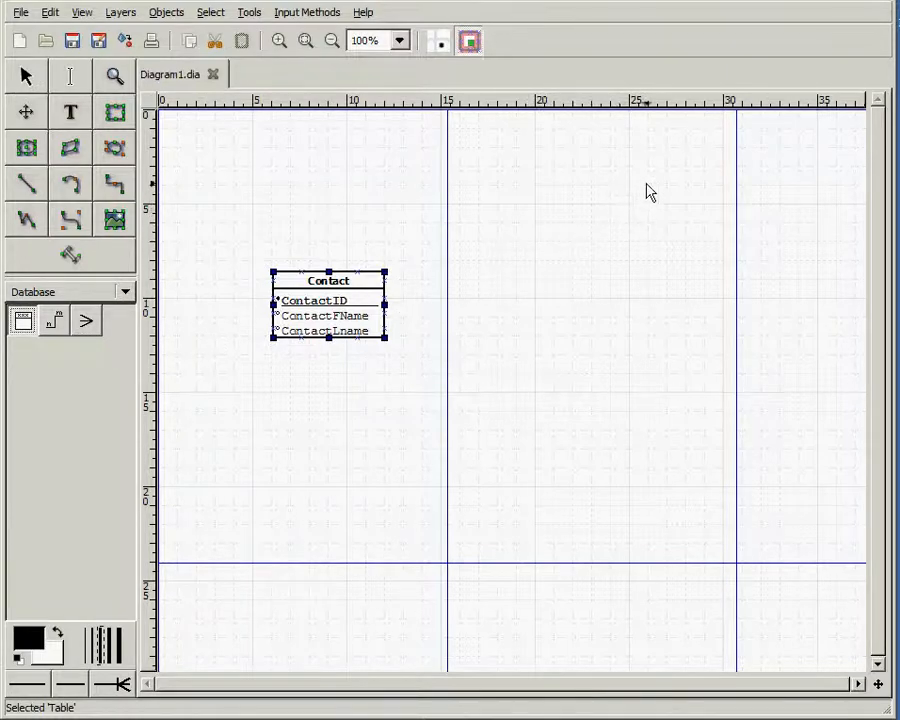
Create a second table named Type with bold primary keys enabled.
double_click(328, 305)
text(T)
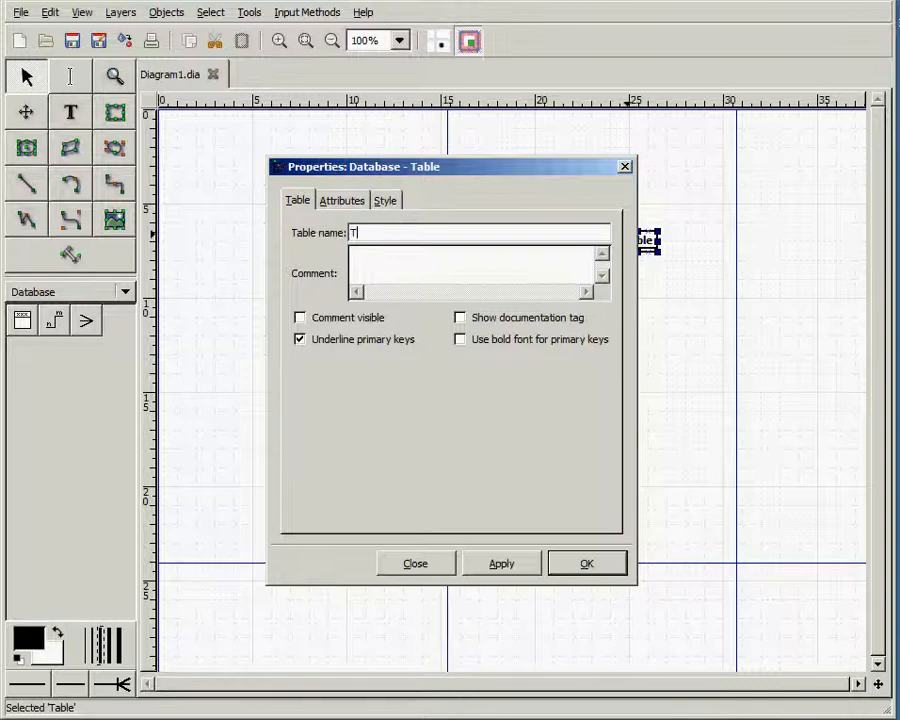
text(ype)
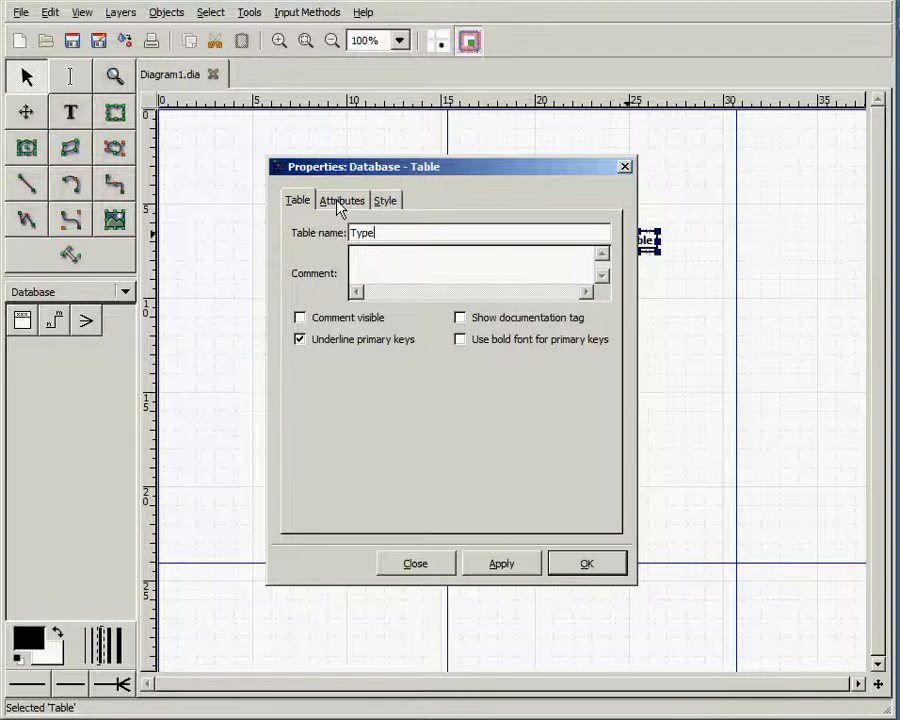
click(459, 339)
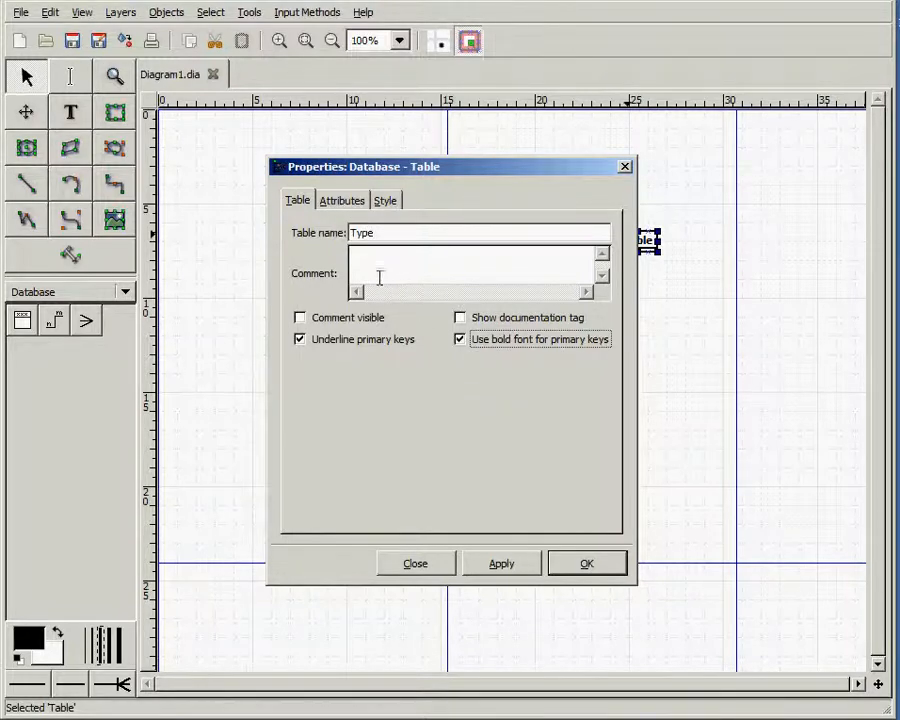
Add TypeID as primary key and a Type attribute, then confirm.
click(342, 200)
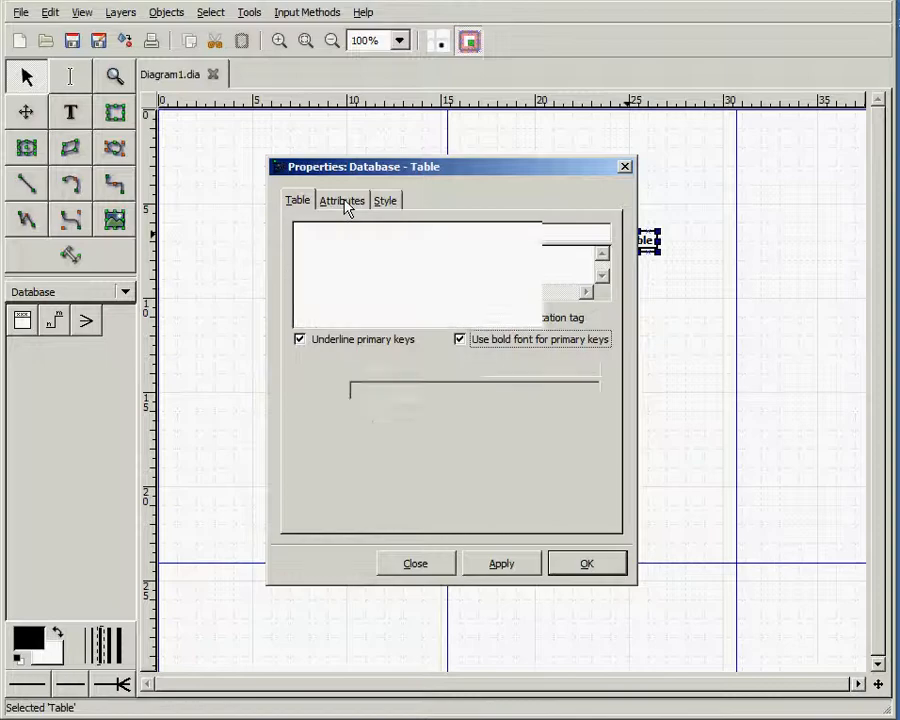
click(342, 200)
text(TypeID)
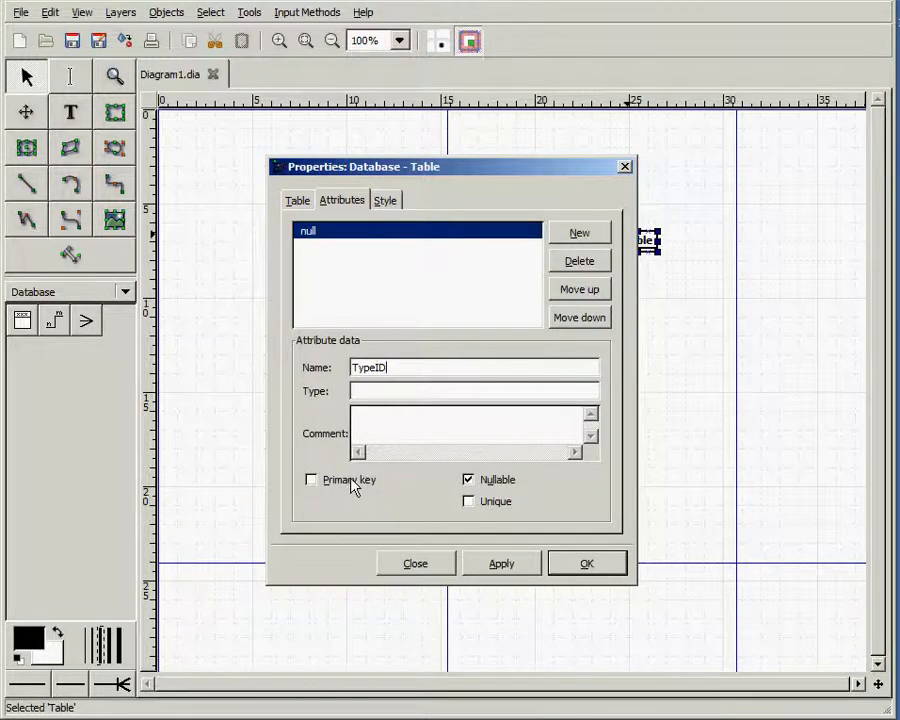
click(311, 479)
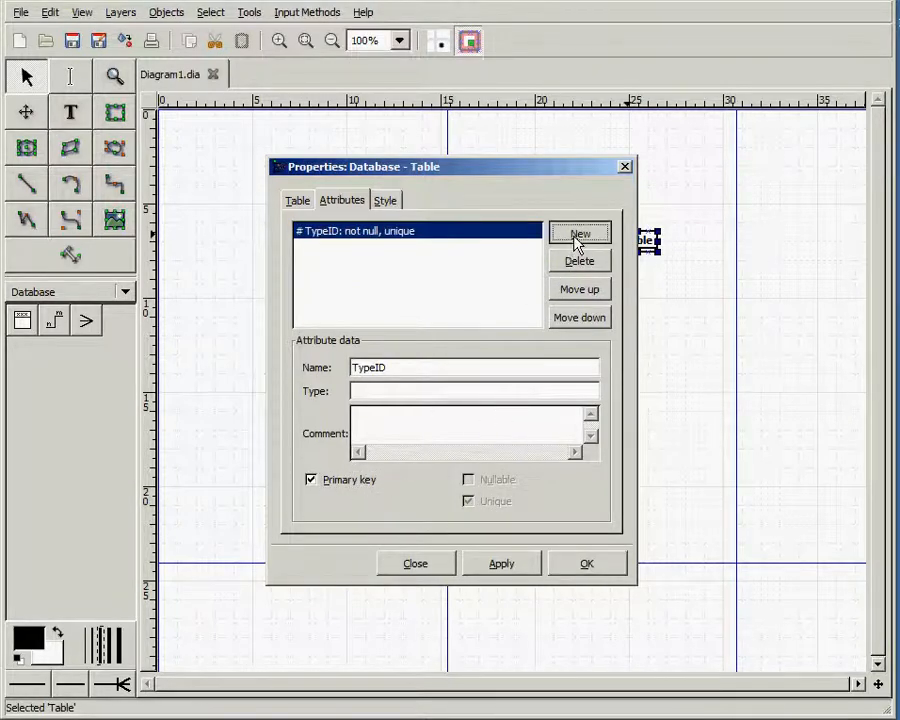
click(580, 233)
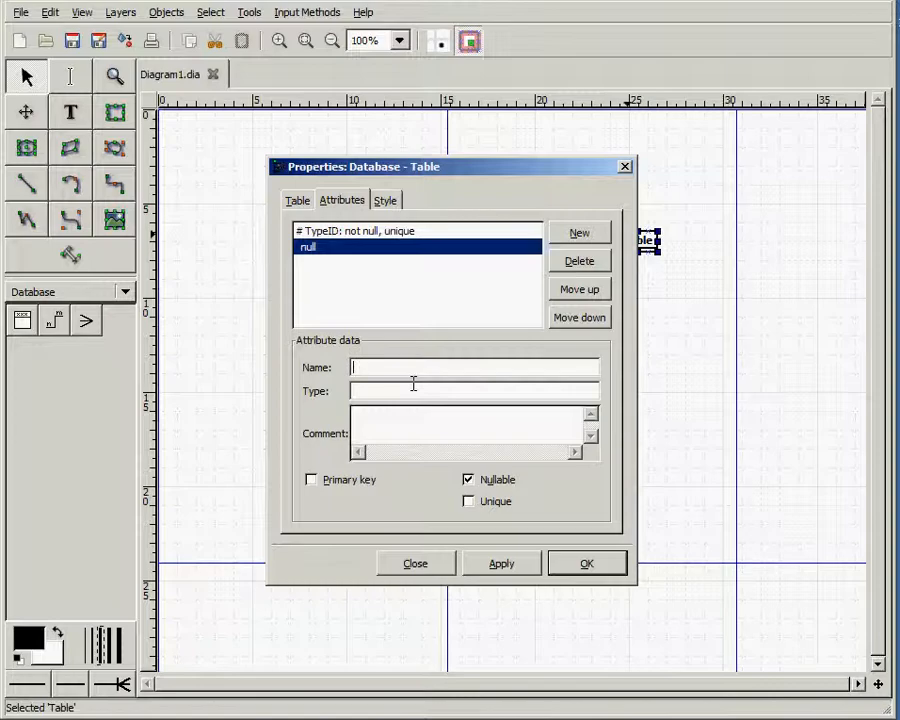
text(Type)
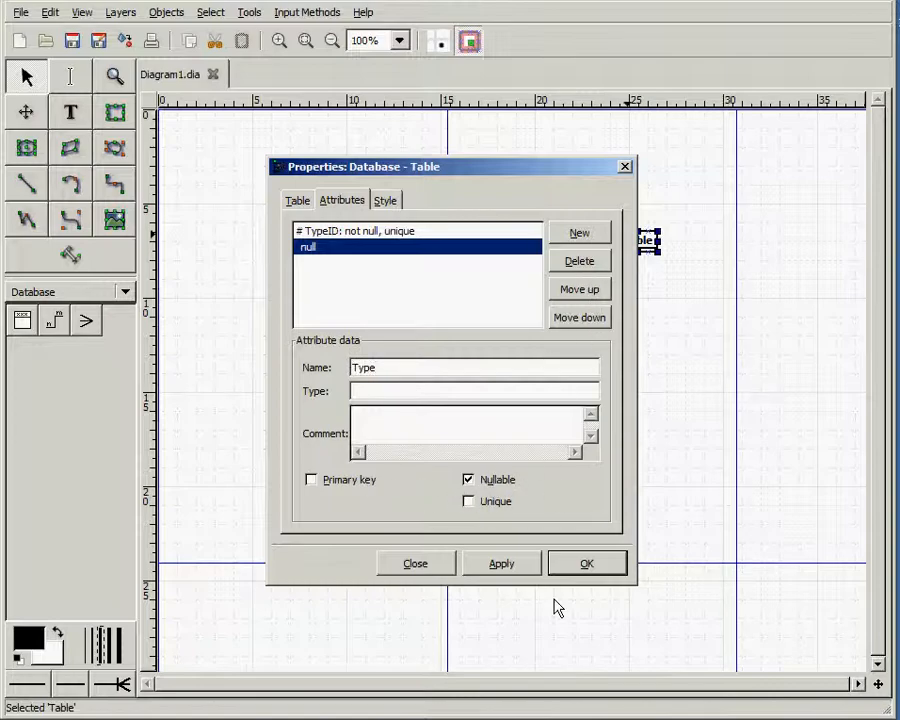
click(587, 563)
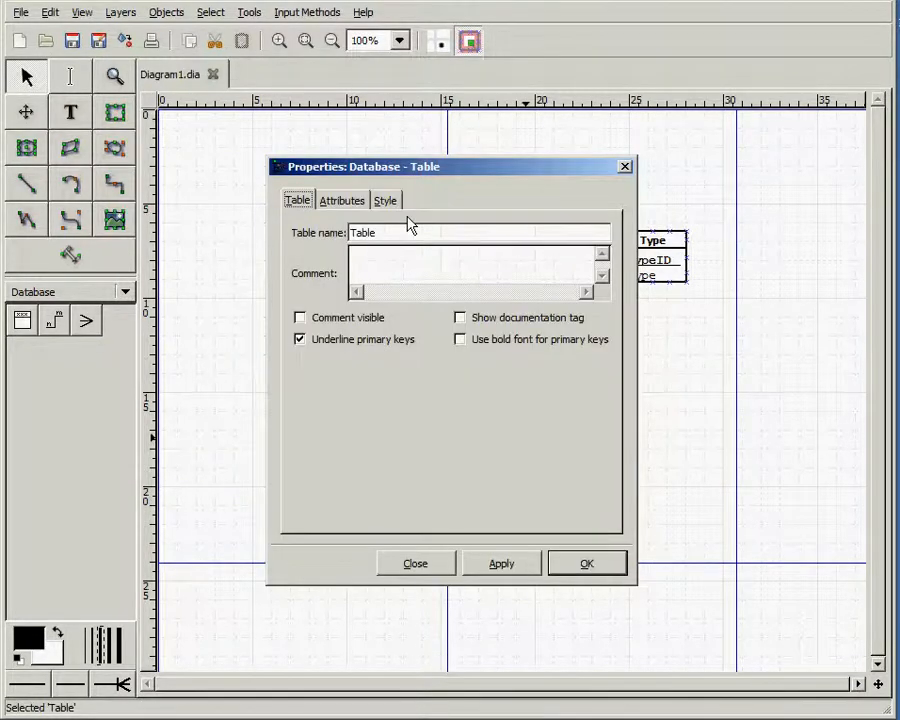
Name the third table PhoneInfo and enter its PhoneID attribute.
text(PhoneIn)
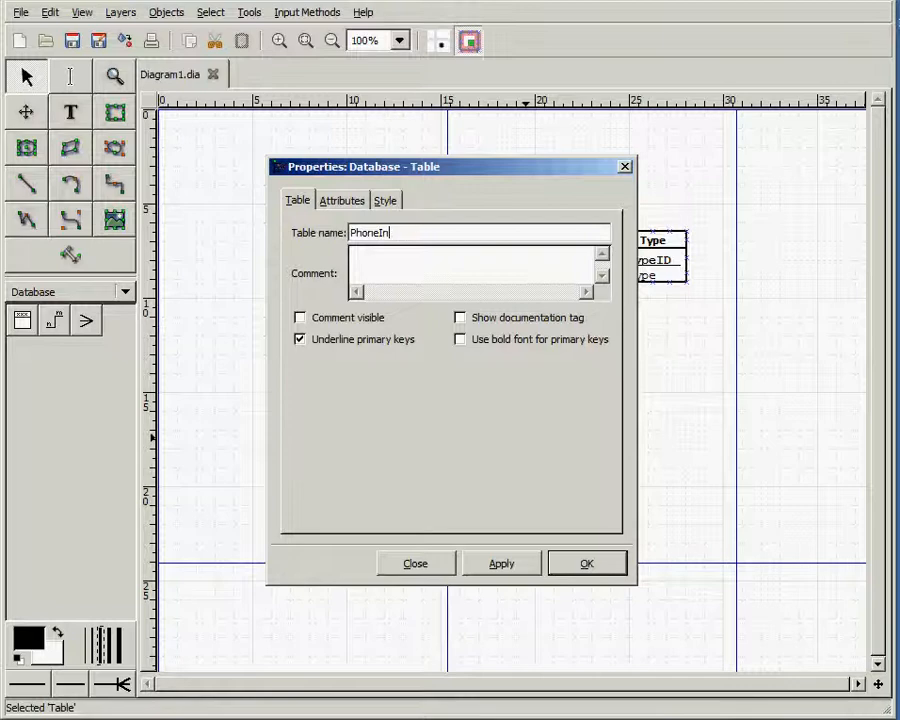
text(fo)
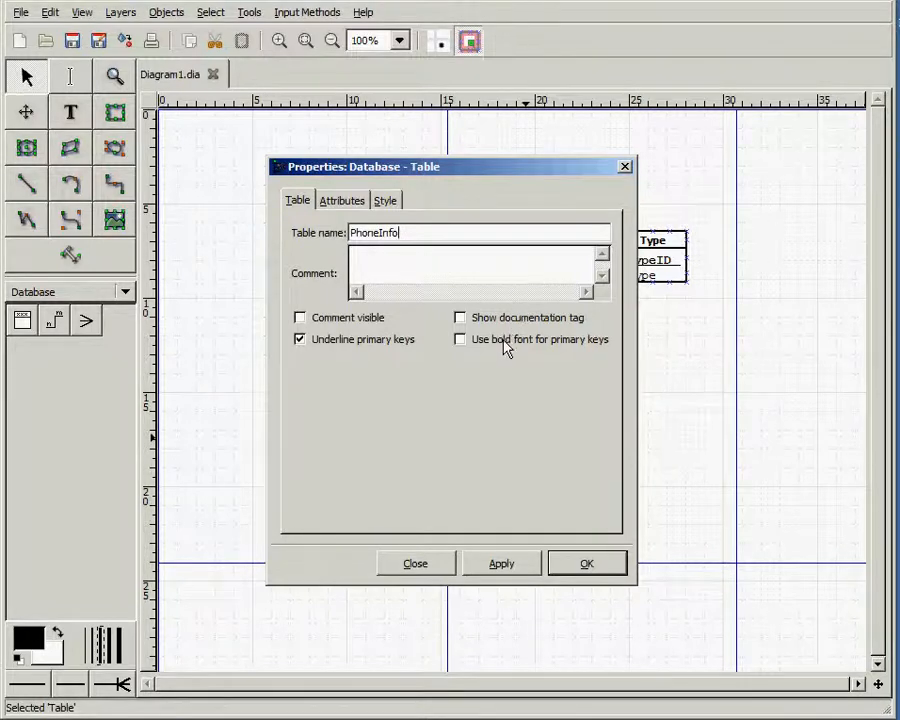
click(341, 200)
text(Phone)
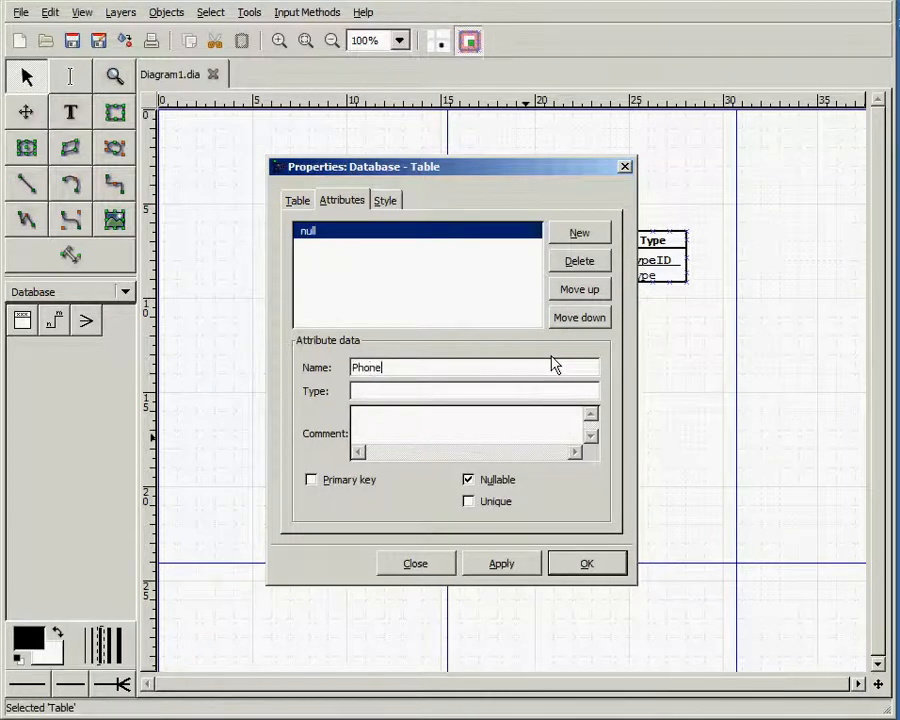
text(ID)
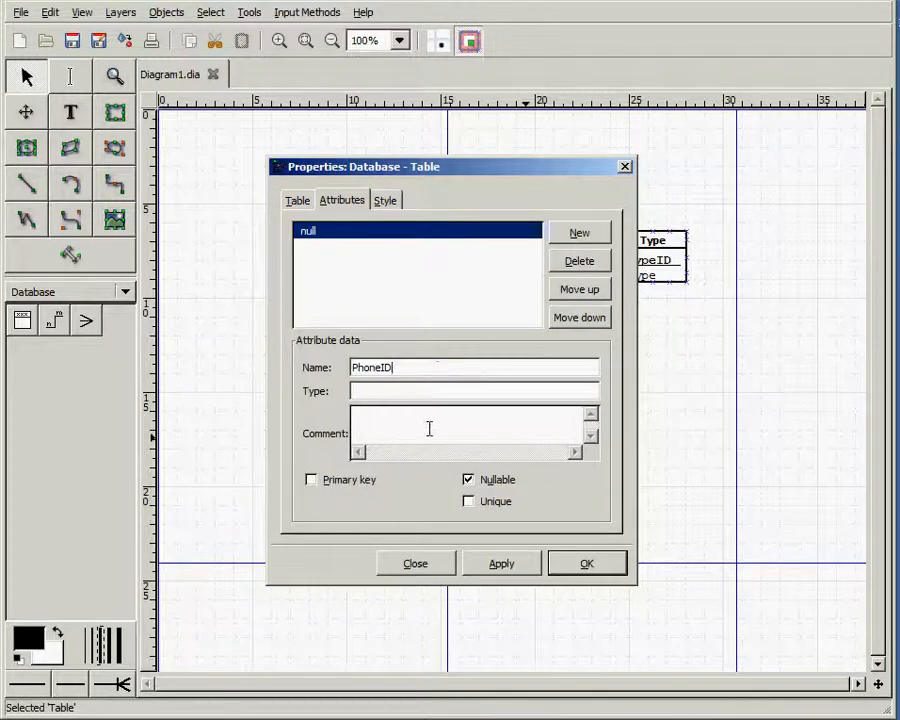
Add ContactID, TypeID and PhoneNumber attributes to PhoneInfo and confirm.
click(579, 232)
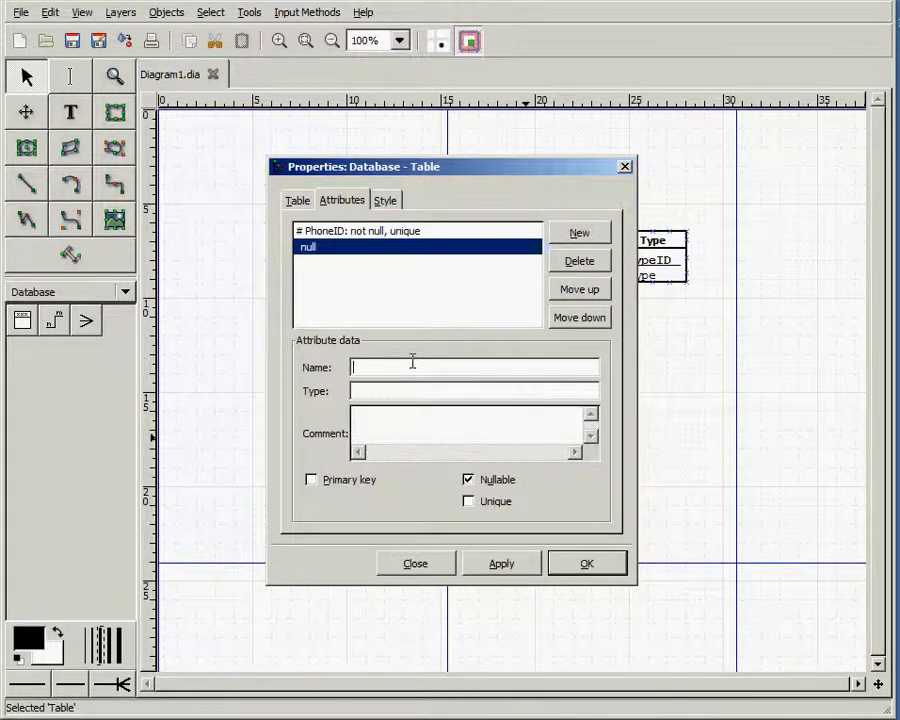
text(Contact)
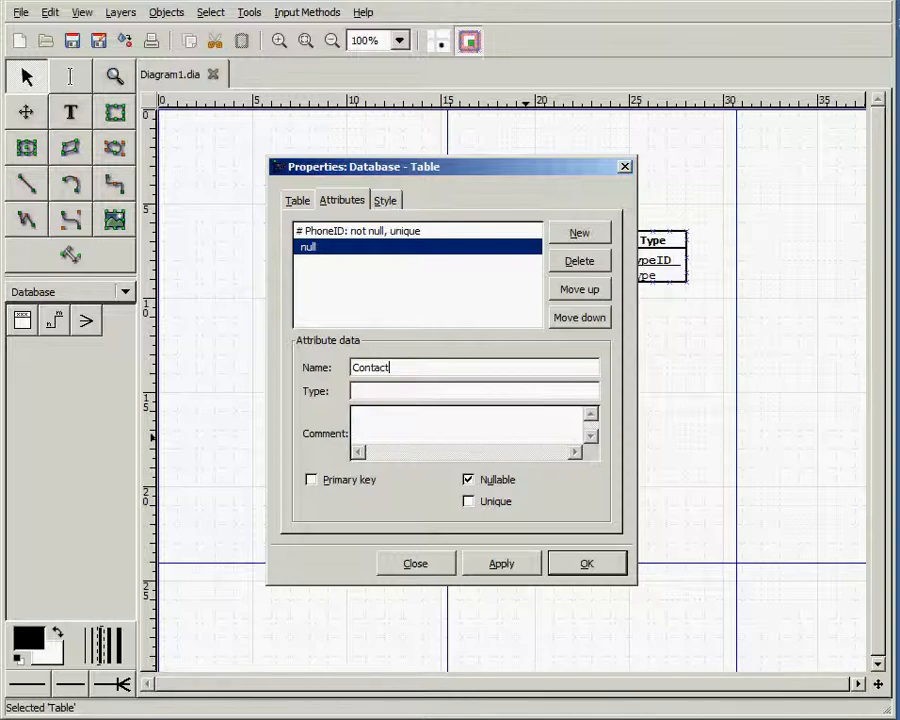
text(ID)
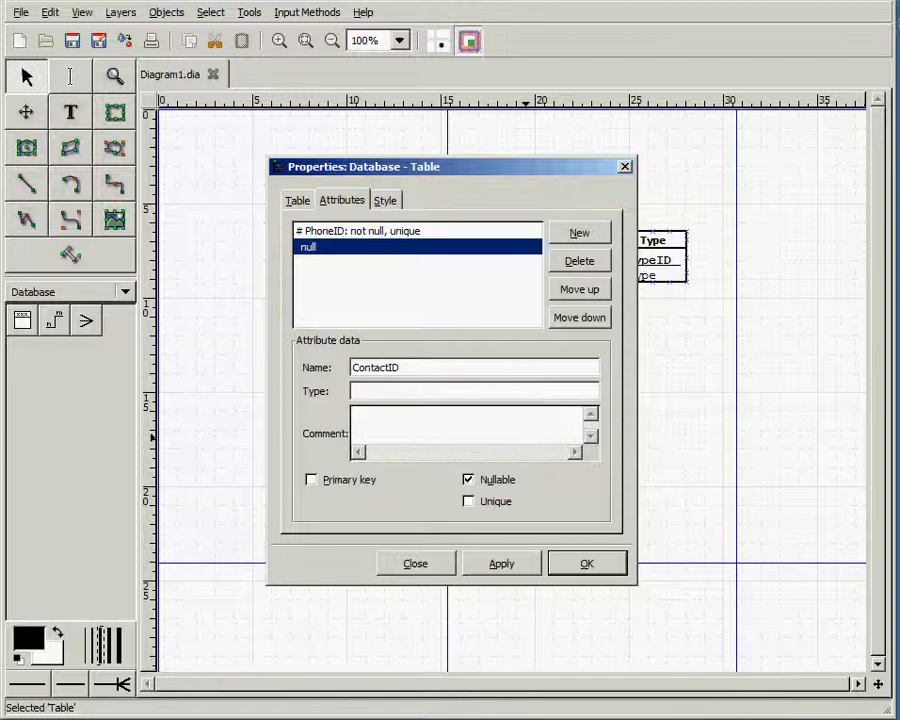
click(579, 232)
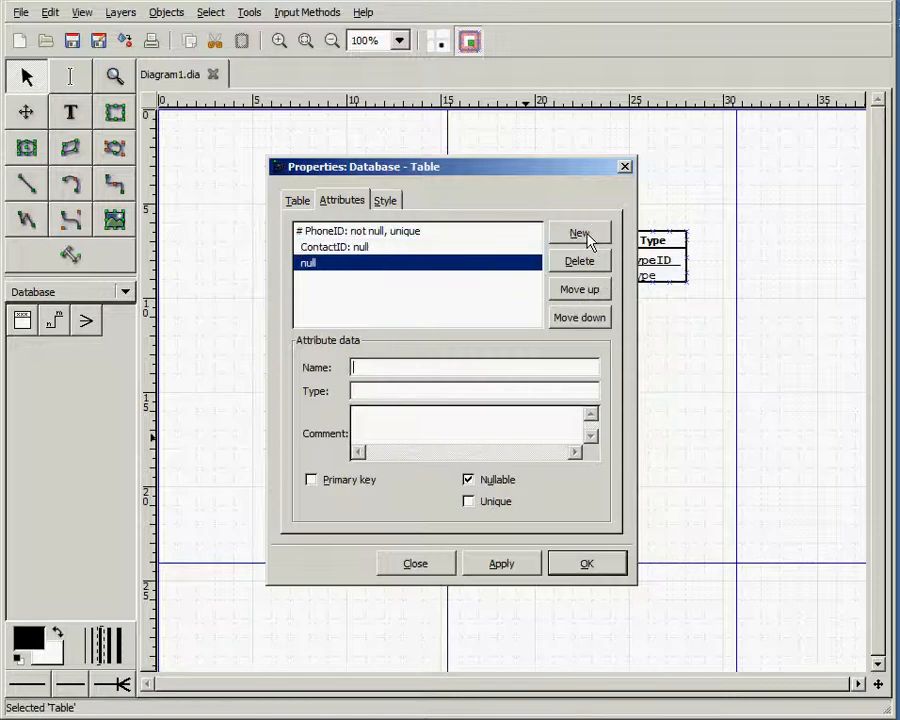
text(TypeID:)
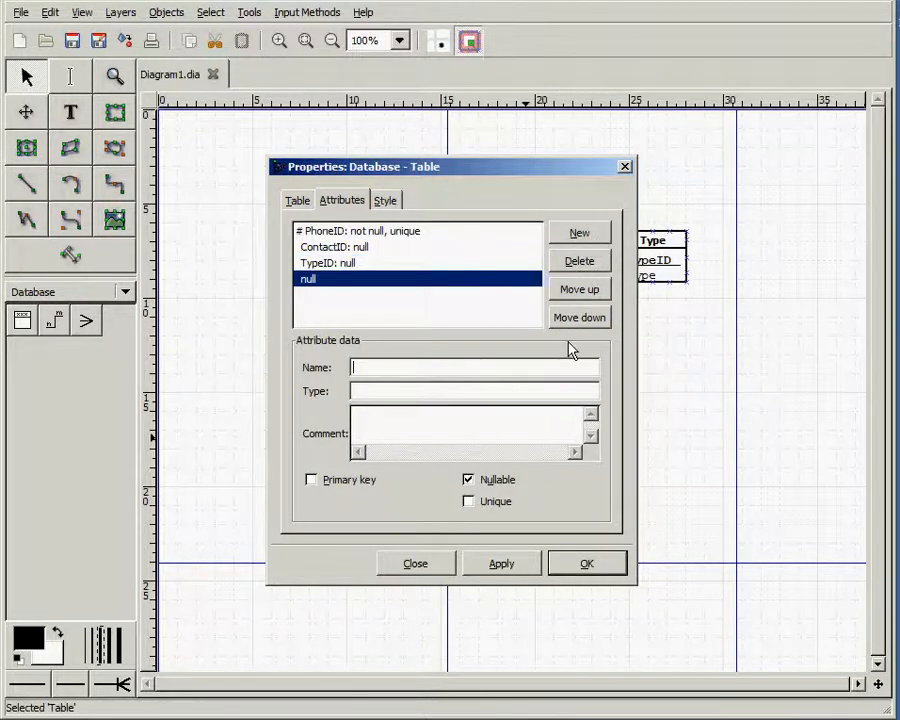
text(PhoneNumber)
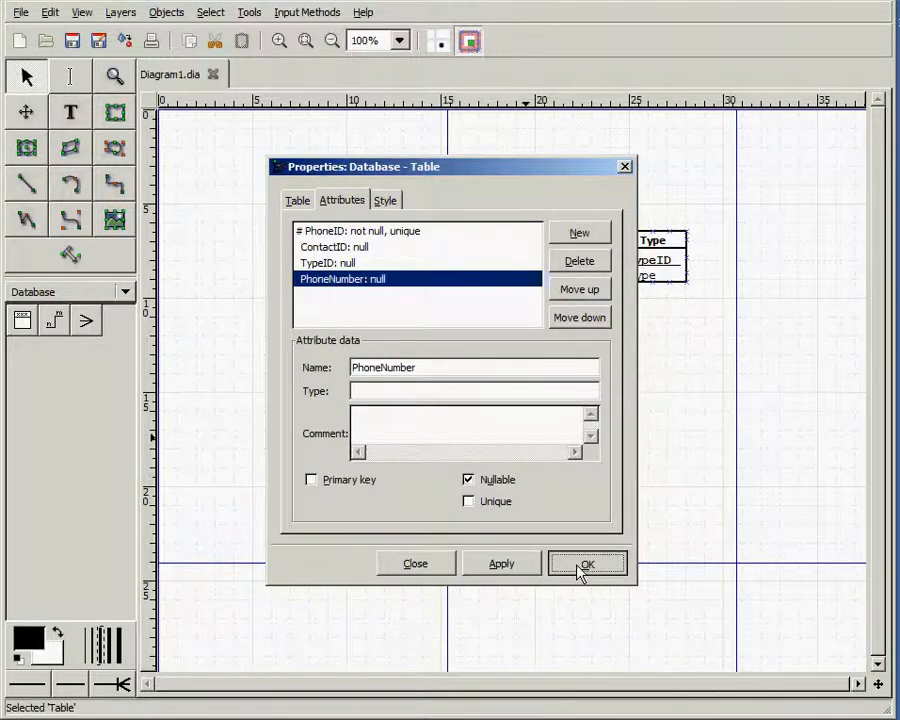
click(587, 564)
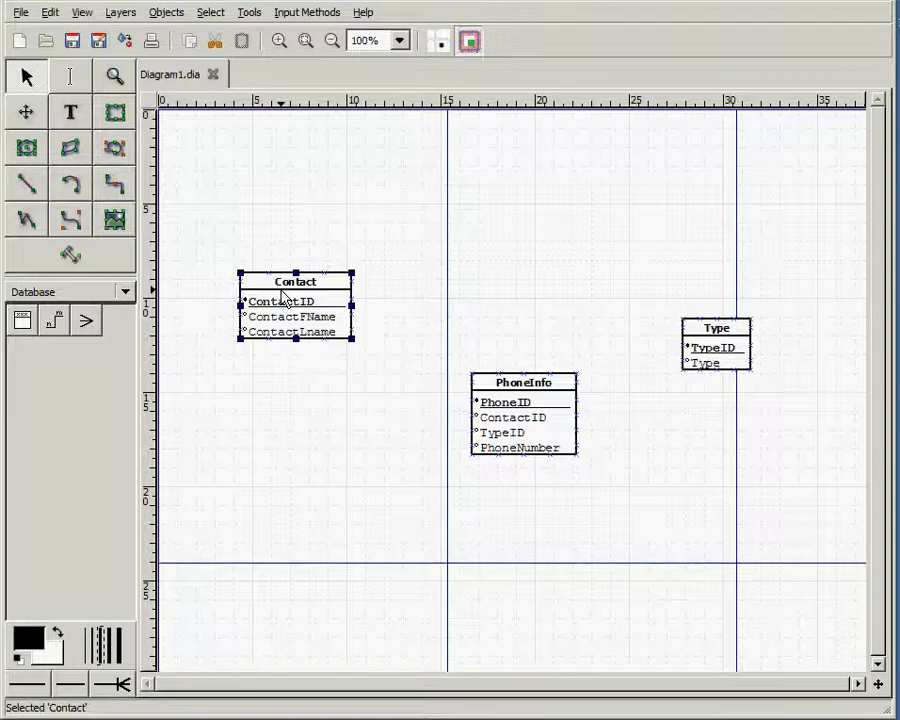
mouse_move(389, 414)
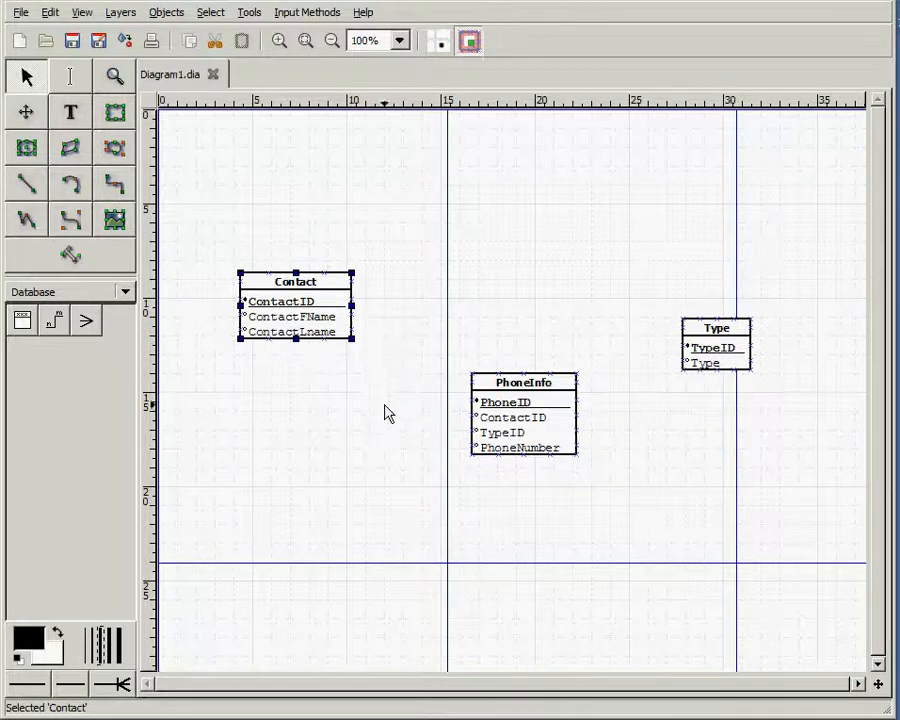
mouse_move(512, 438)
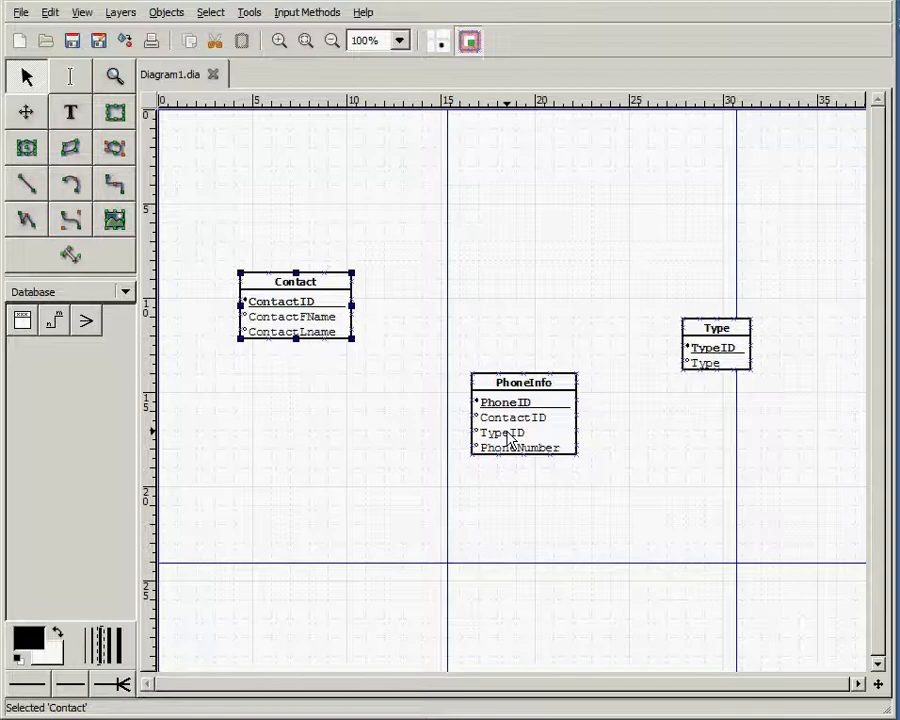
mouse_move(675, 373)
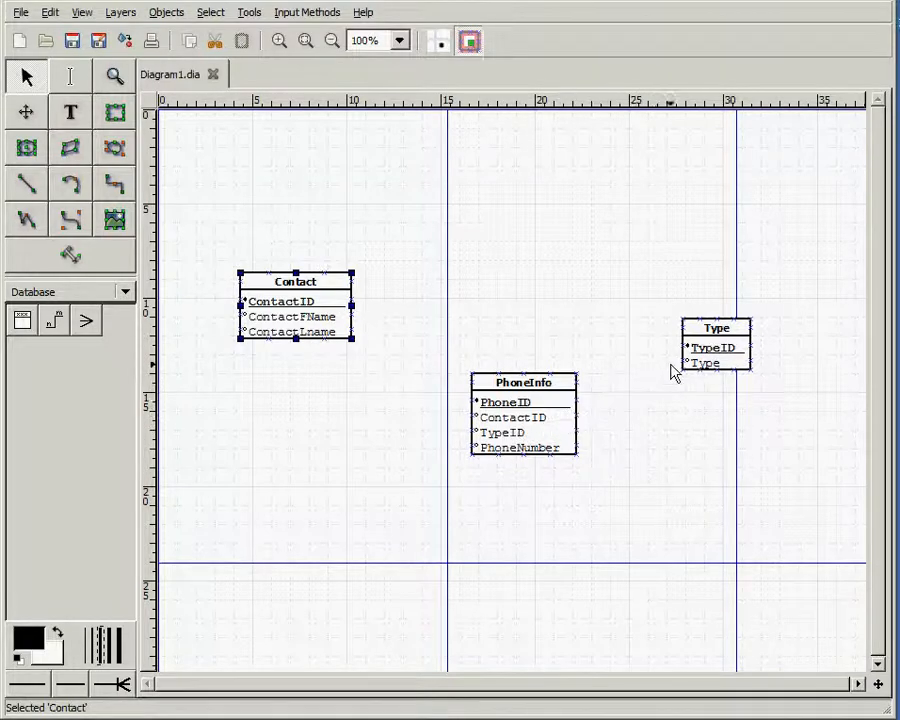
mouse_move(688, 443)
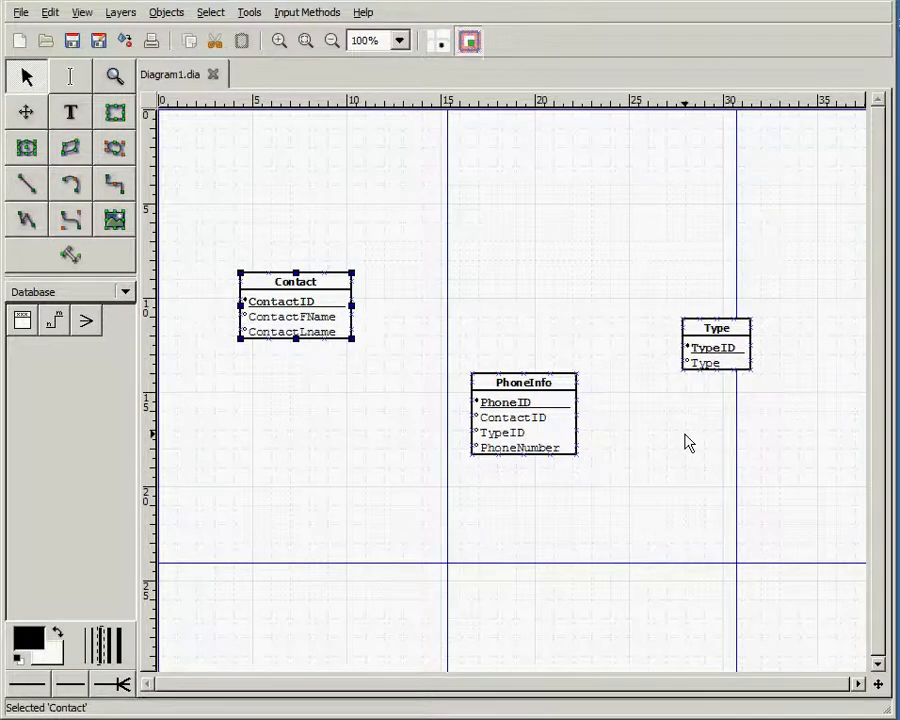
mouse_move(688, 458)
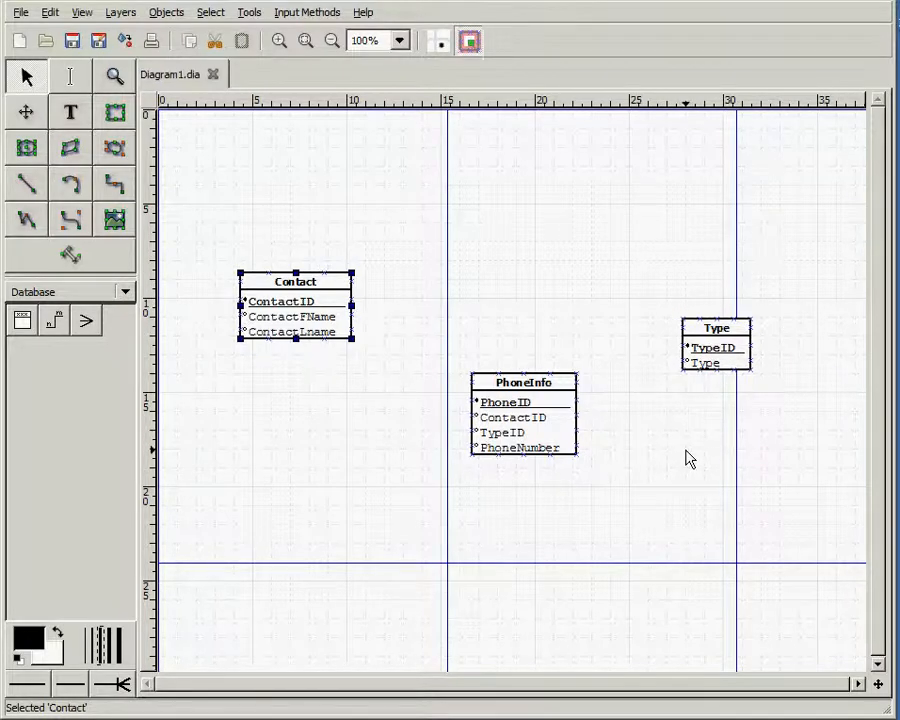
mouse_move(690, 484)
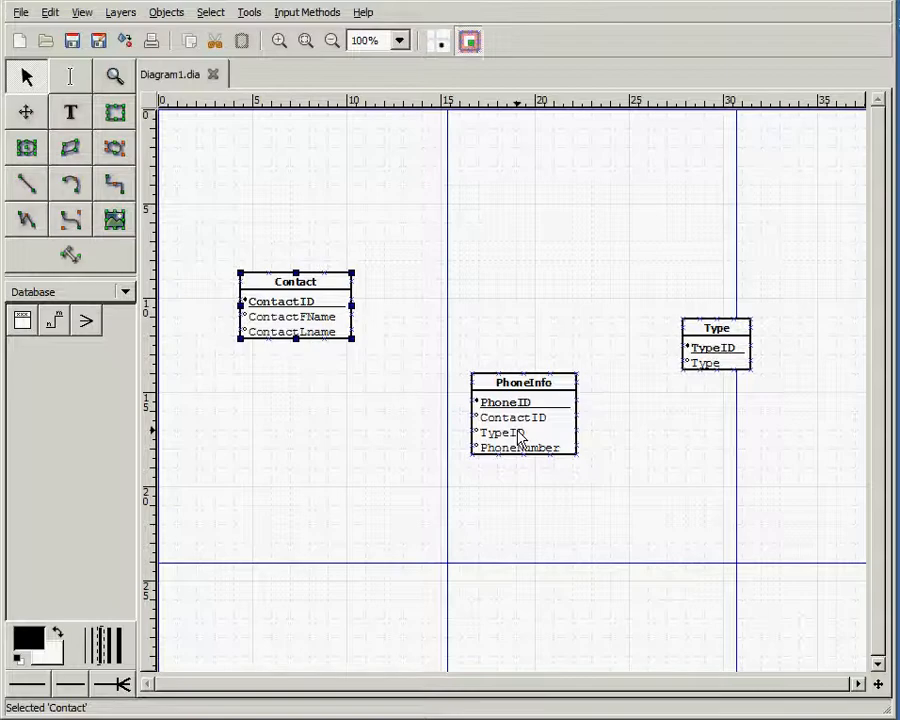
mouse_move(505, 509)
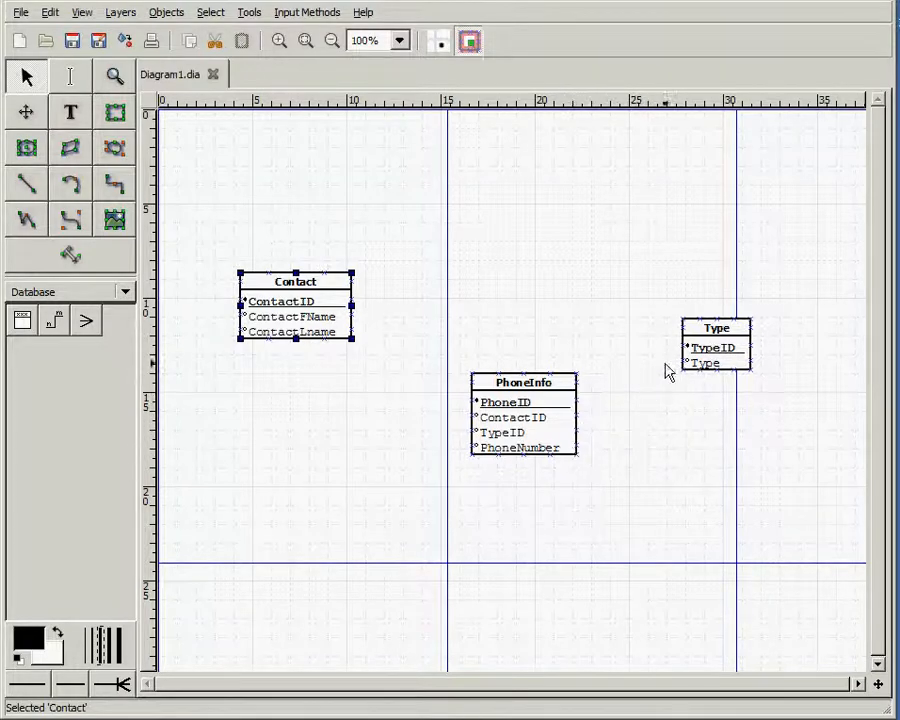
mouse_move(588, 420)
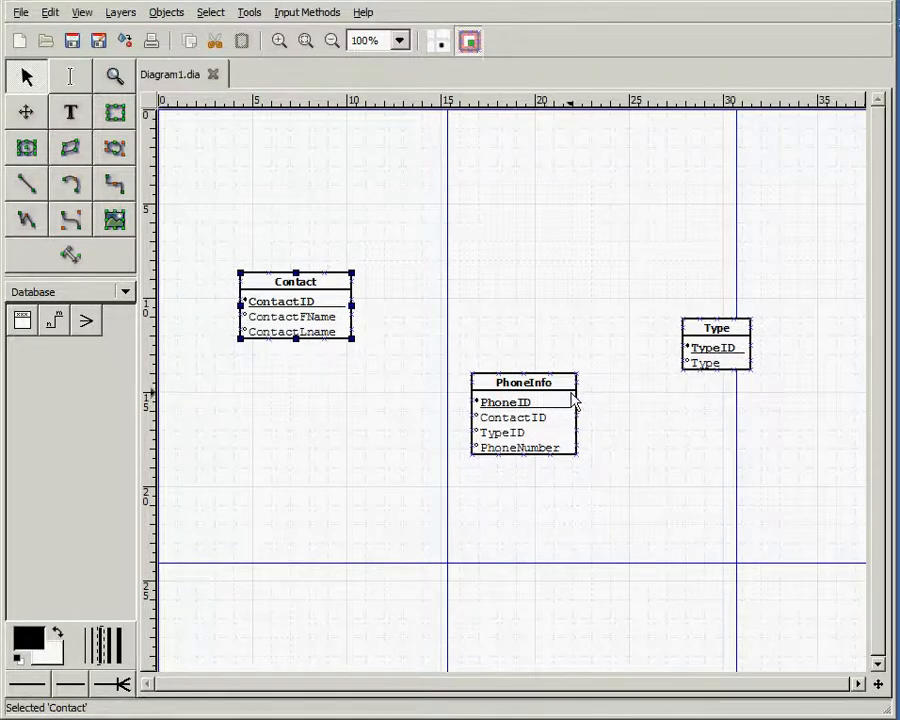
mouse_move(687, 387)
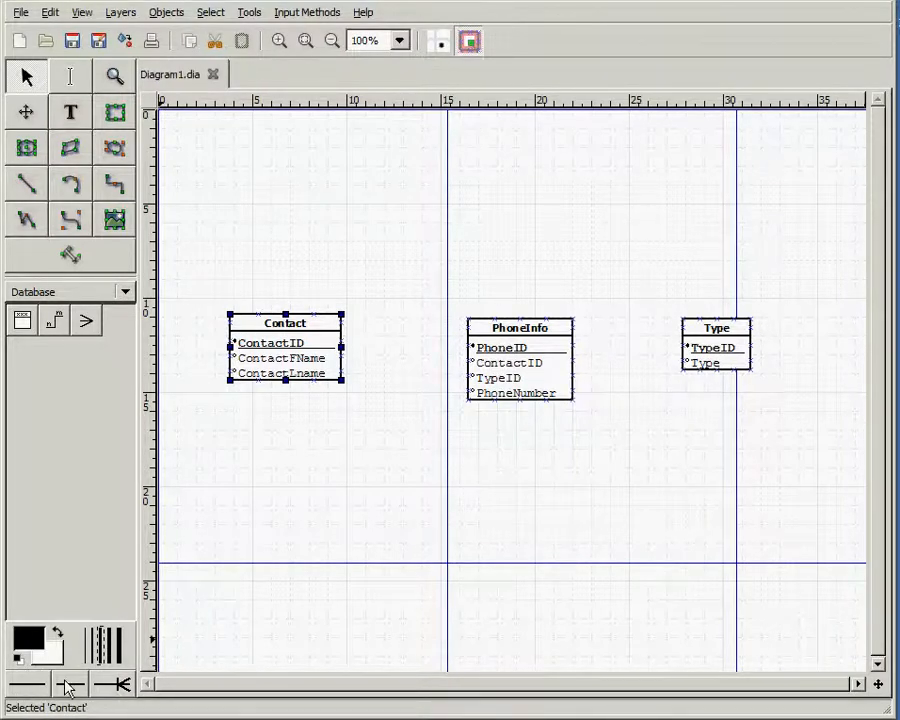
mouse_move(125, 705)
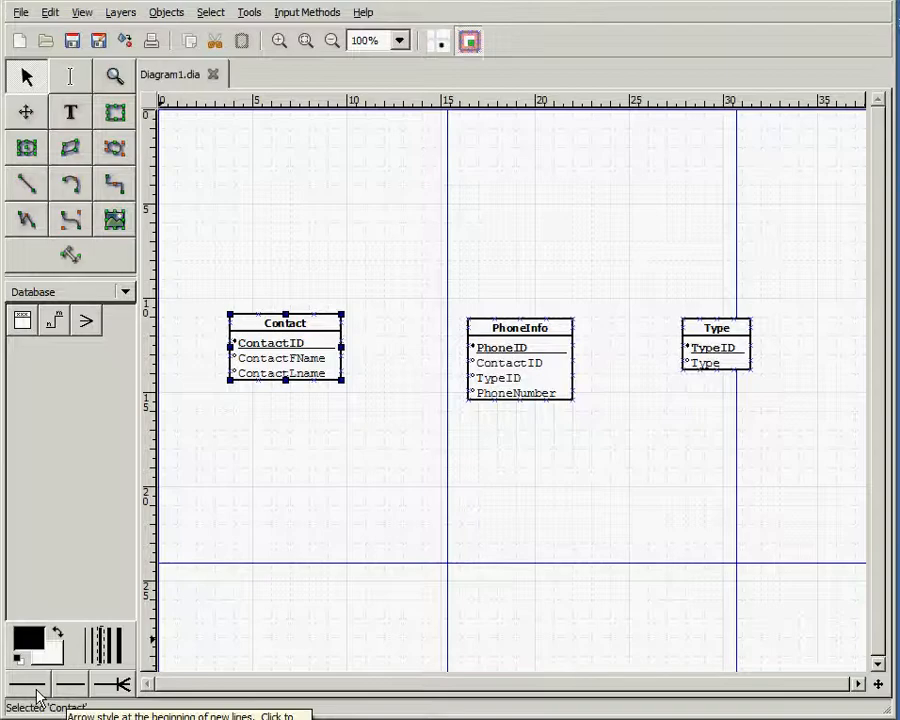
Set the default line start to a one-mark and choose the end marker style.
click(35, 685)
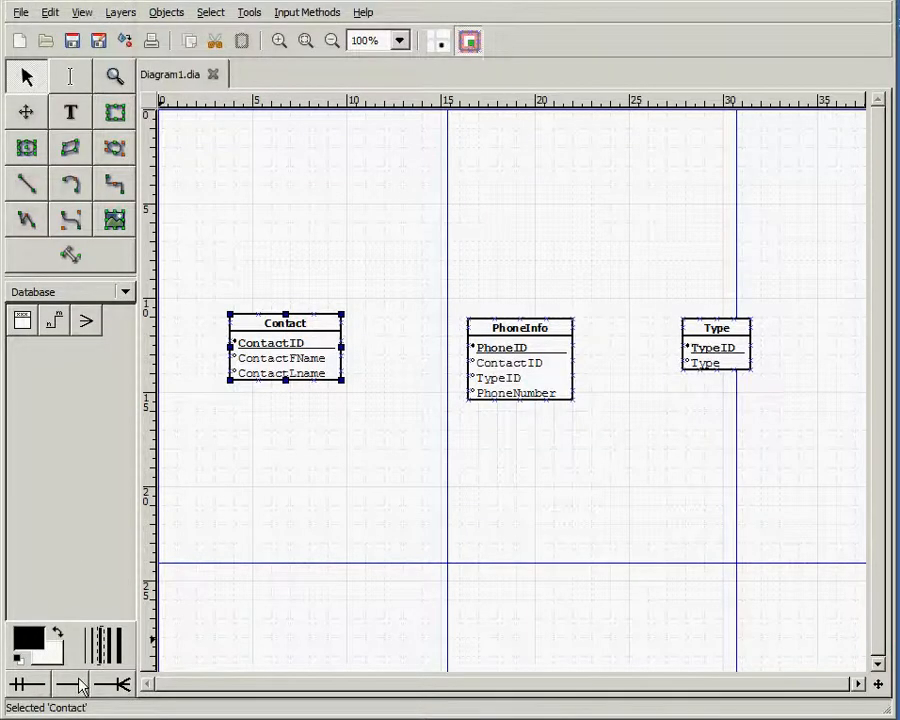
mouse_move(78, 684)
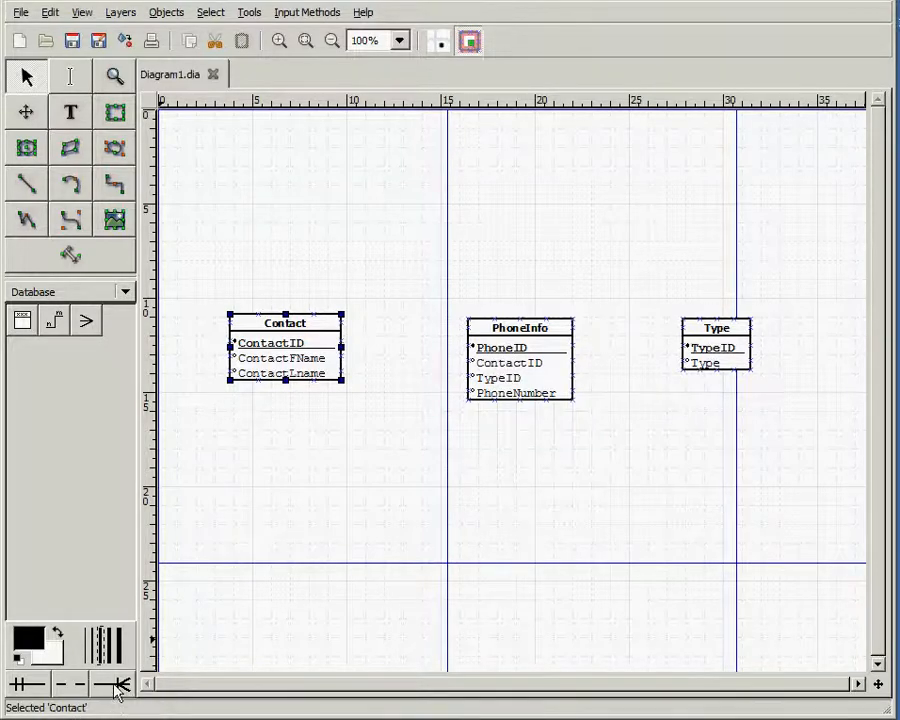
click(116, 684)
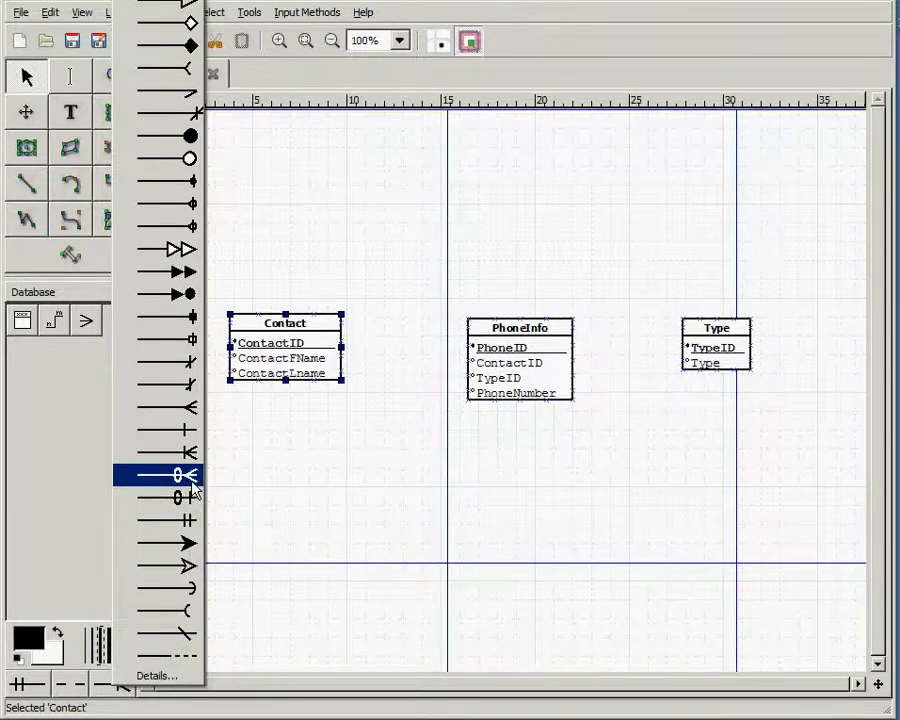
mouse_move(178, 475)
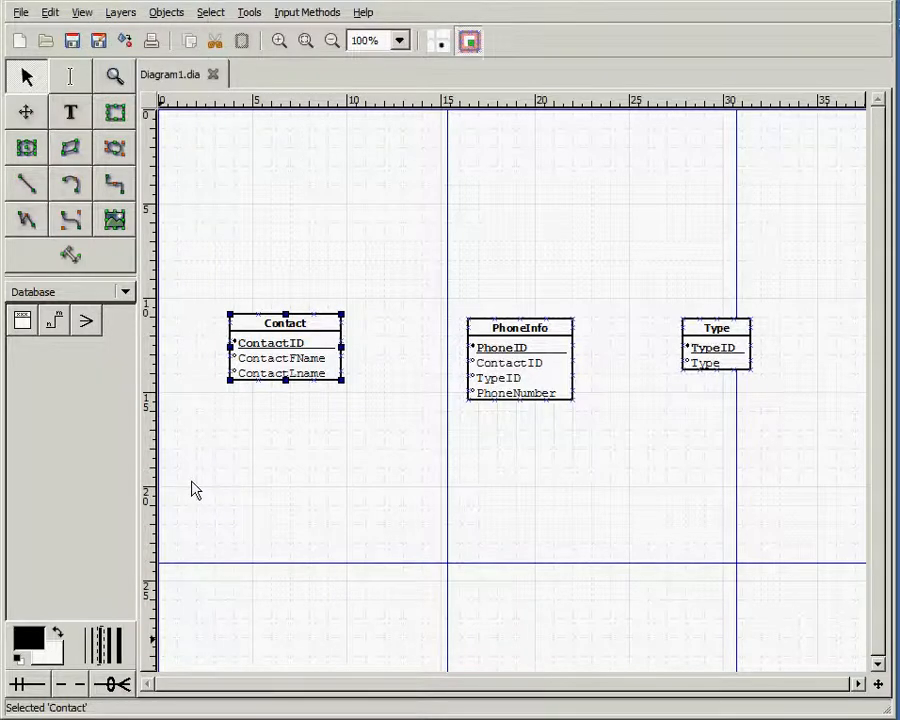
mouse_move(193, 516)
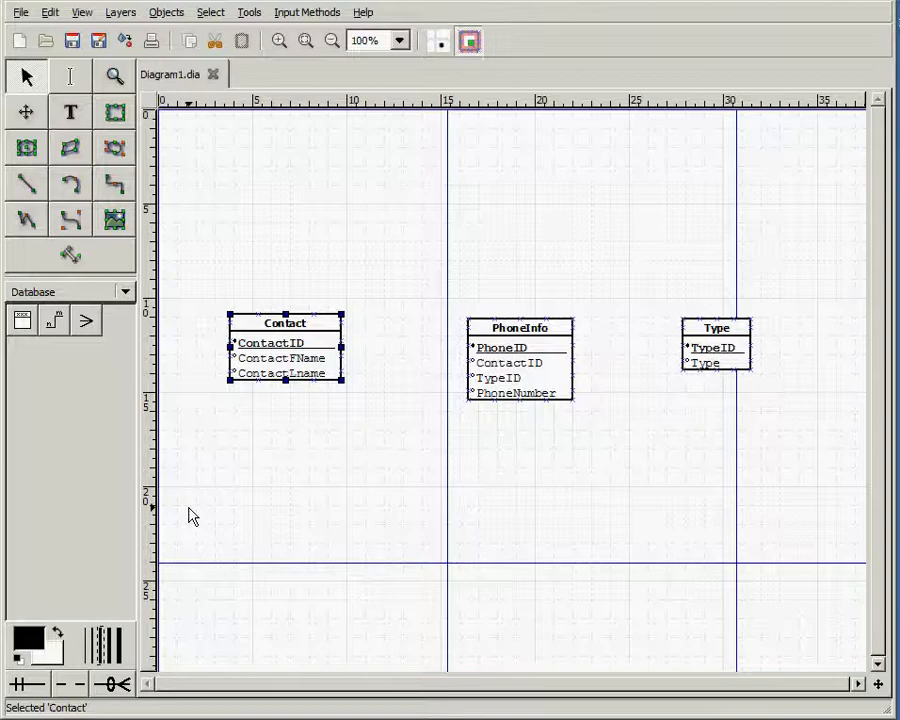
mouse_move(95, 280)
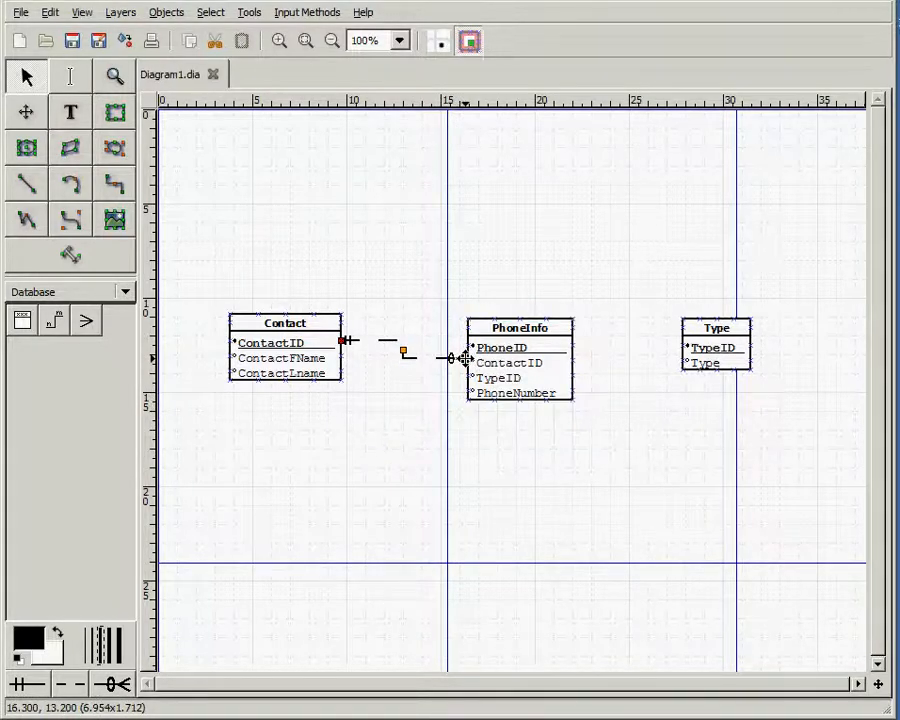
Attach the connector end to the PhoneInfo table.
click(456, 360)
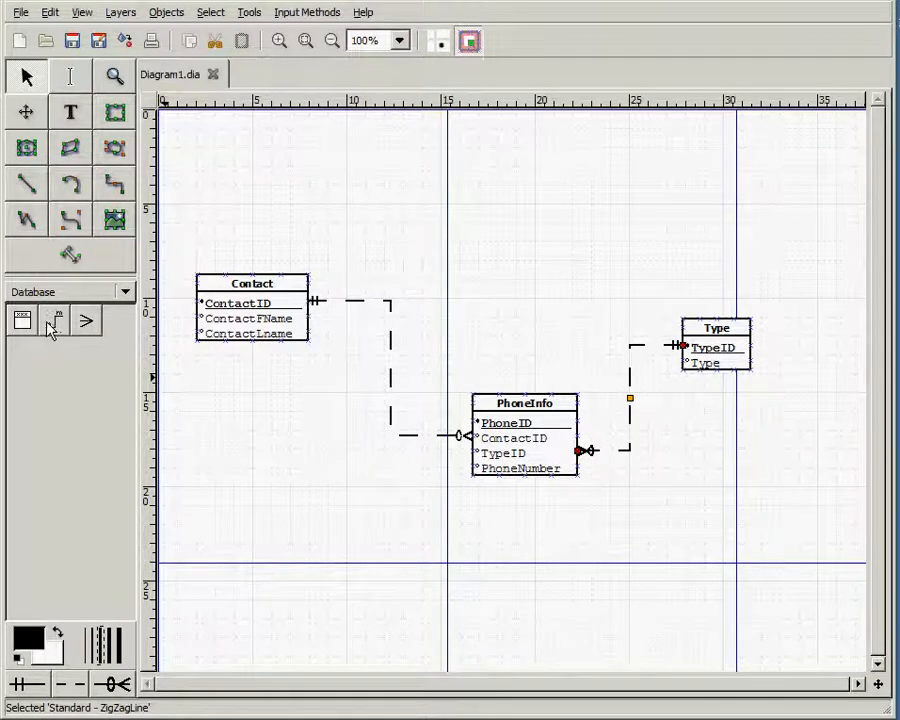
mouse_move(55, 320)
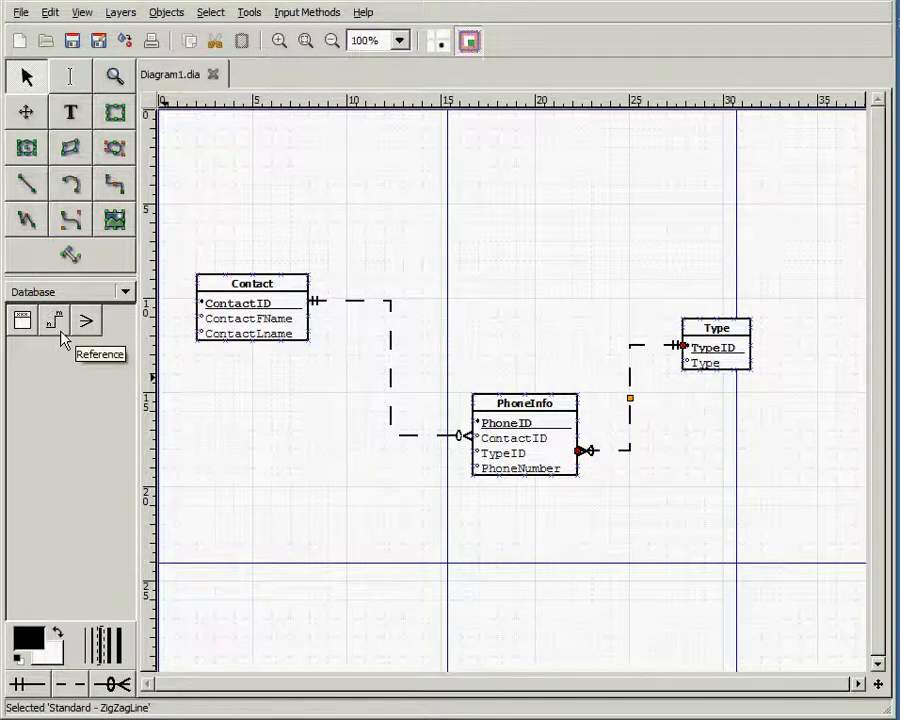
mouse_move(335, 332)
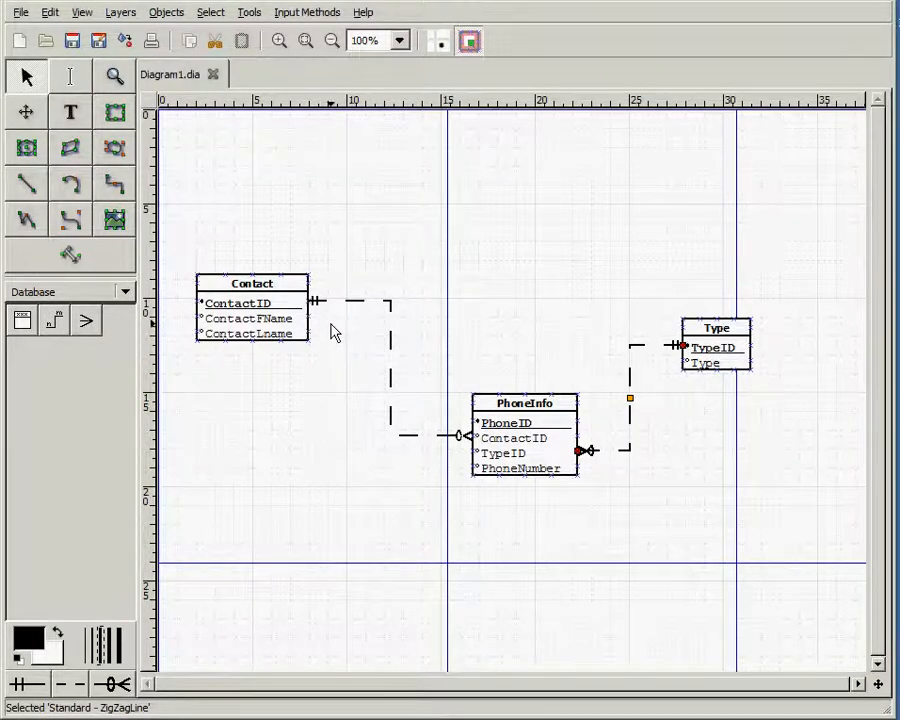
mouse_move(322, 327)
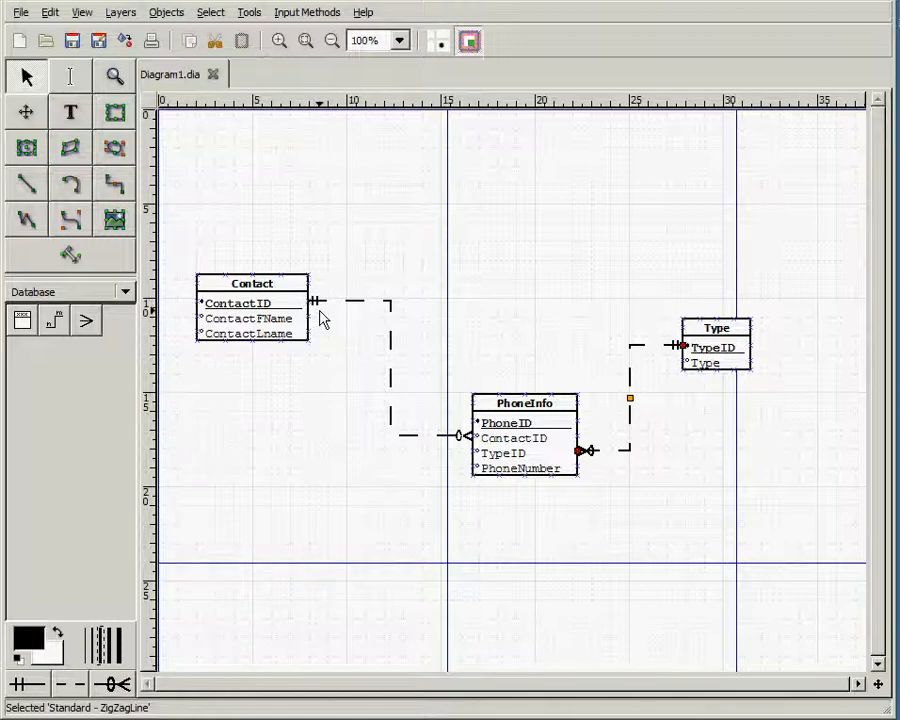
mouse_move(591, 575)
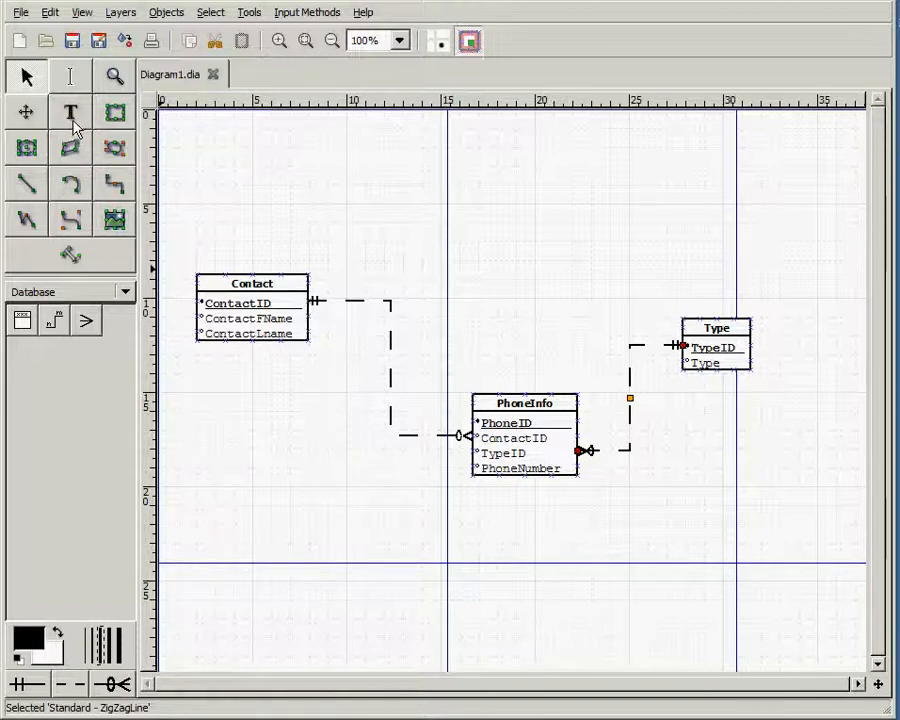
With the Text tool, add the 'owns' label beside the Contact–PhoneInfo connector.
click(70, 112)
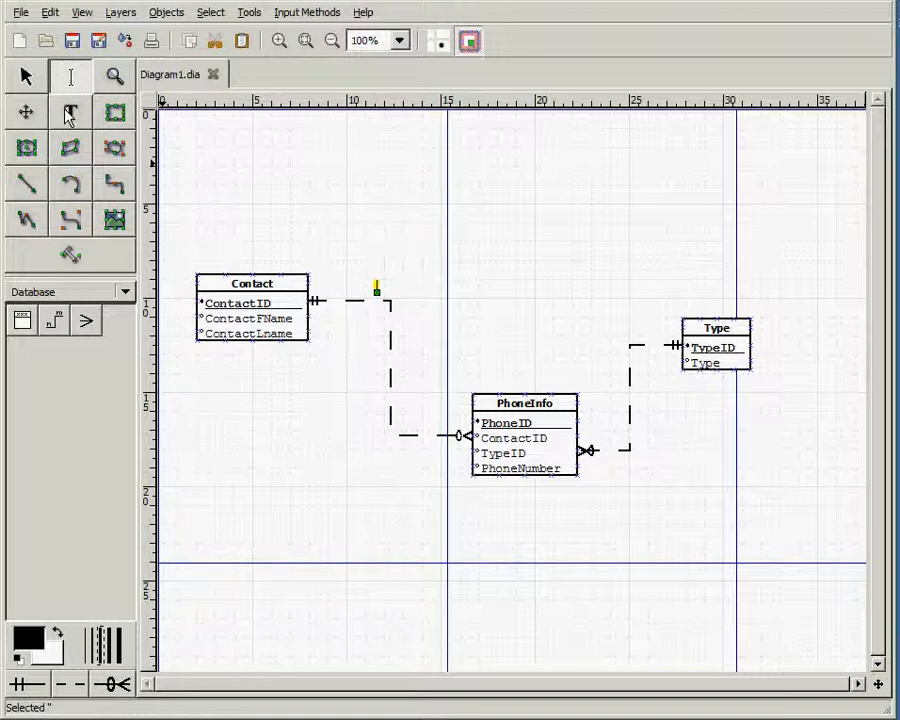
click(70, 111)
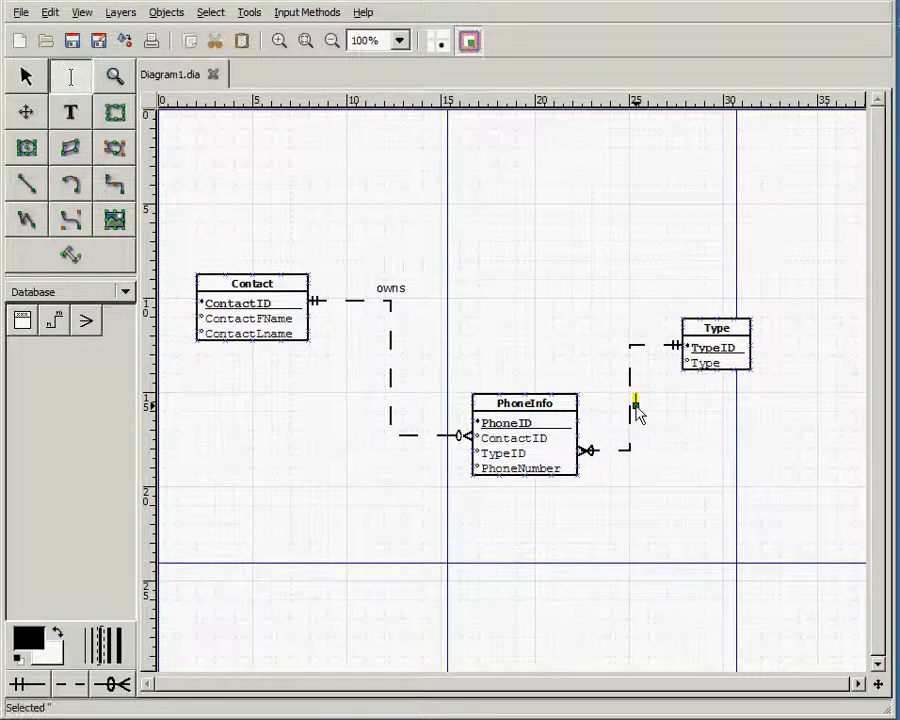
text(helo)
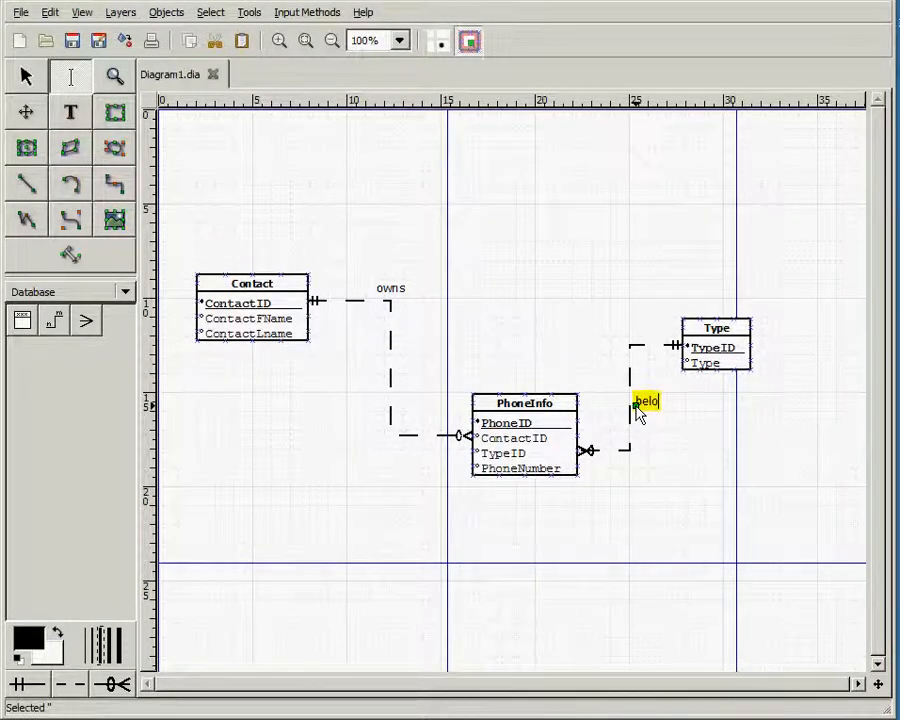